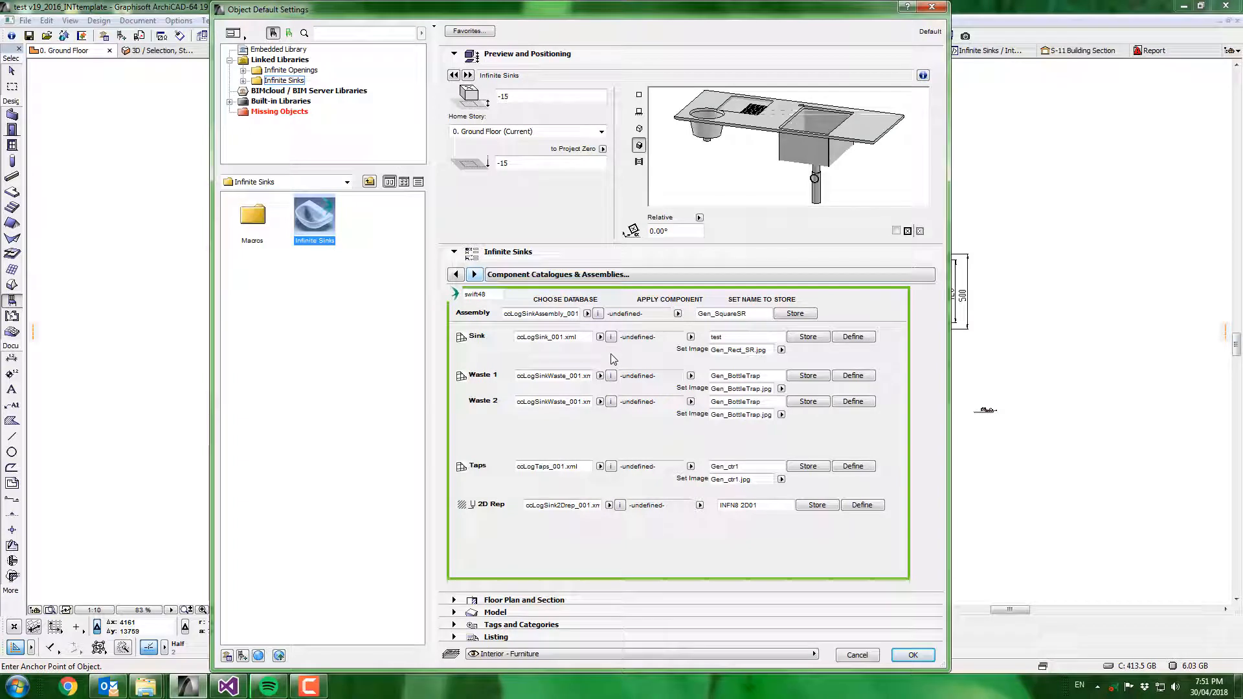
pyautogui.moveTo(1154, 589)
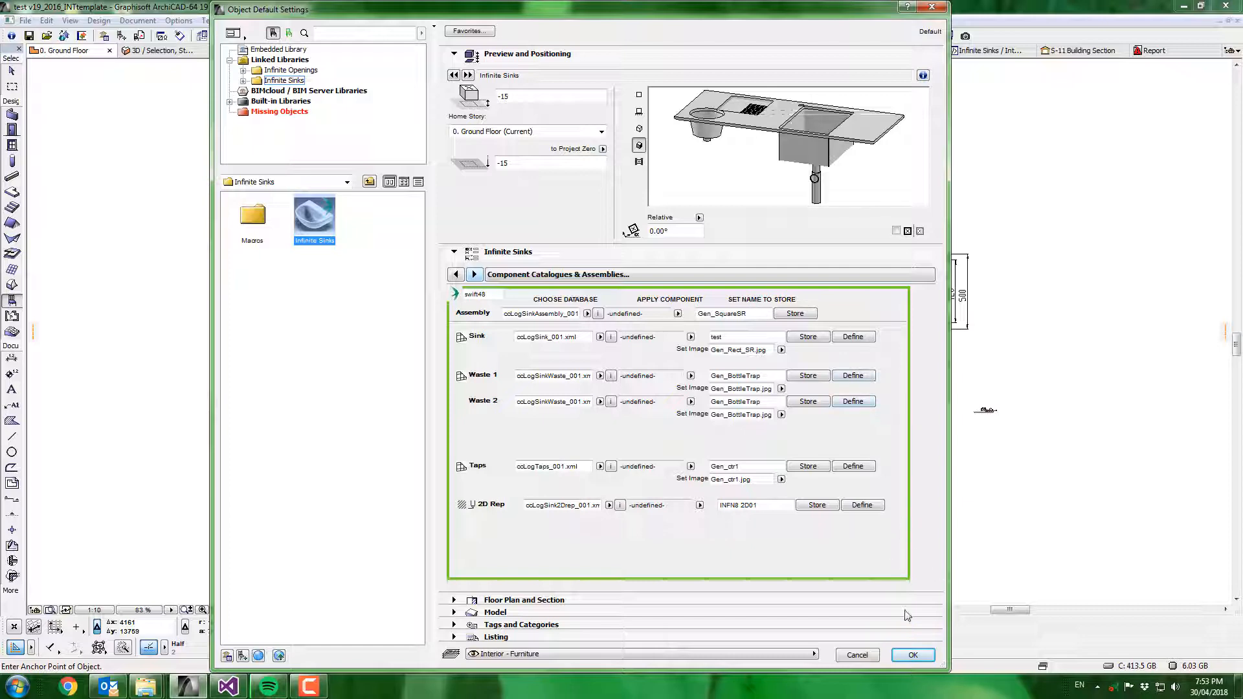
# - Close the settings and reach the Sink component's detailed page
pyautogui.click(912, 655)
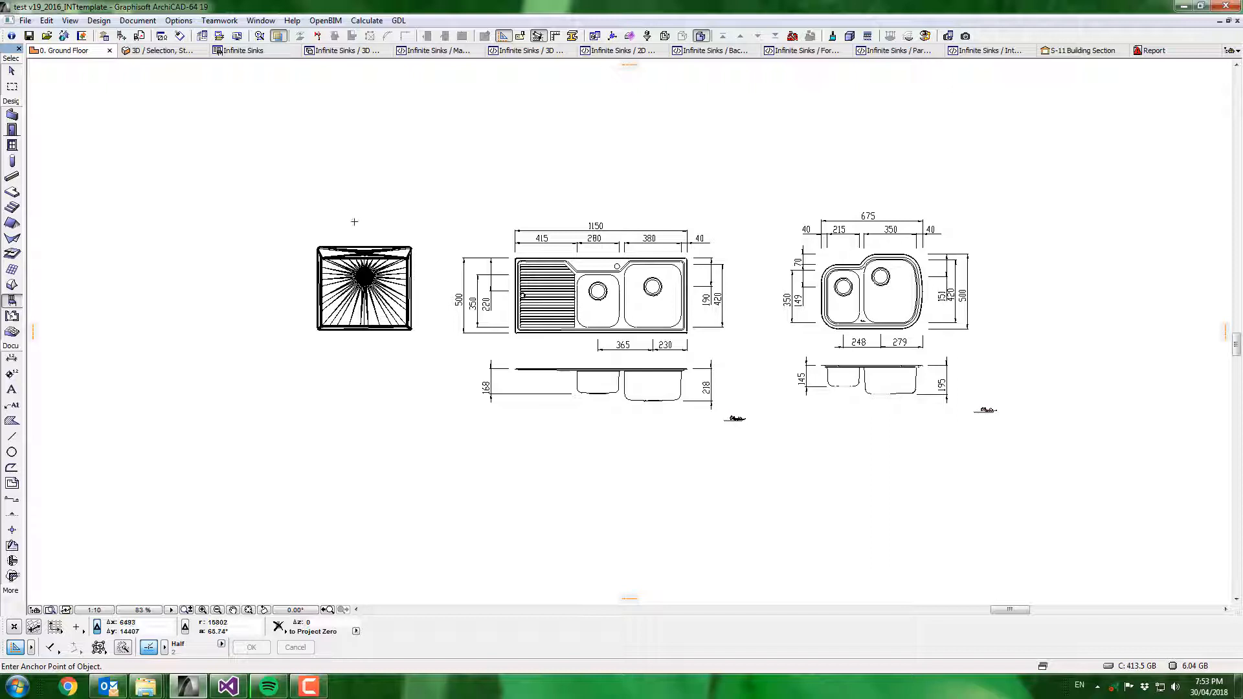
pyautogui.moveTo(470, 323)
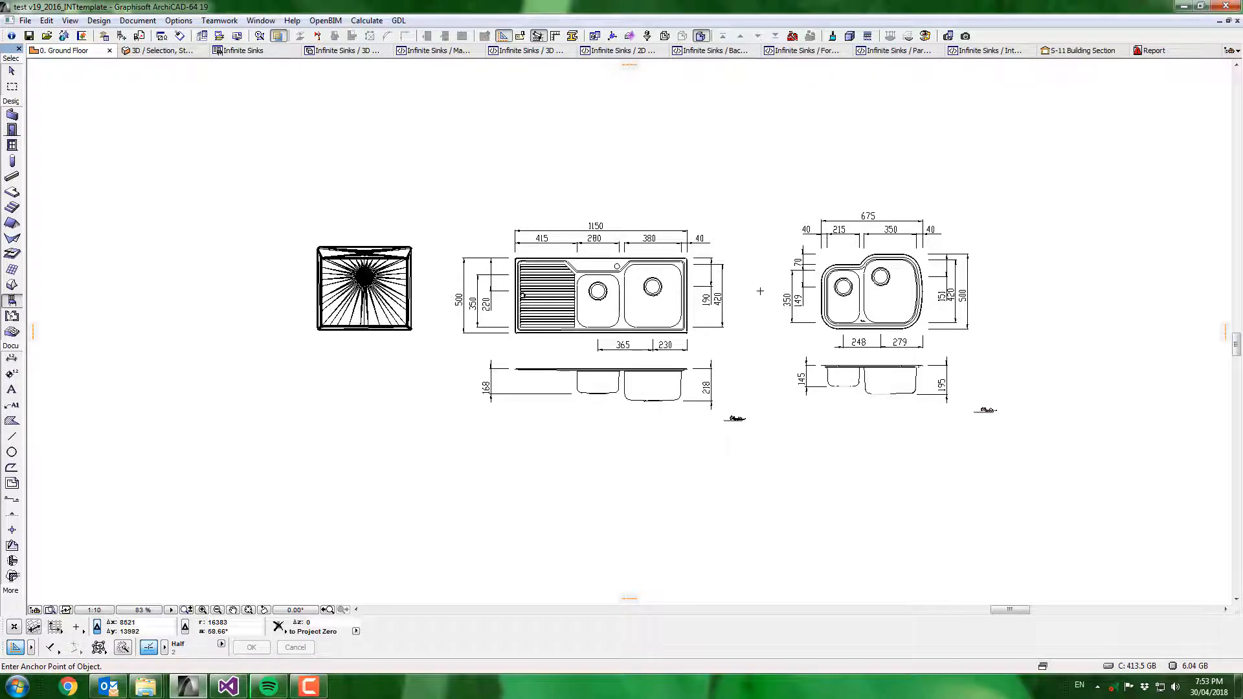
pyautogui.click(781, 295)
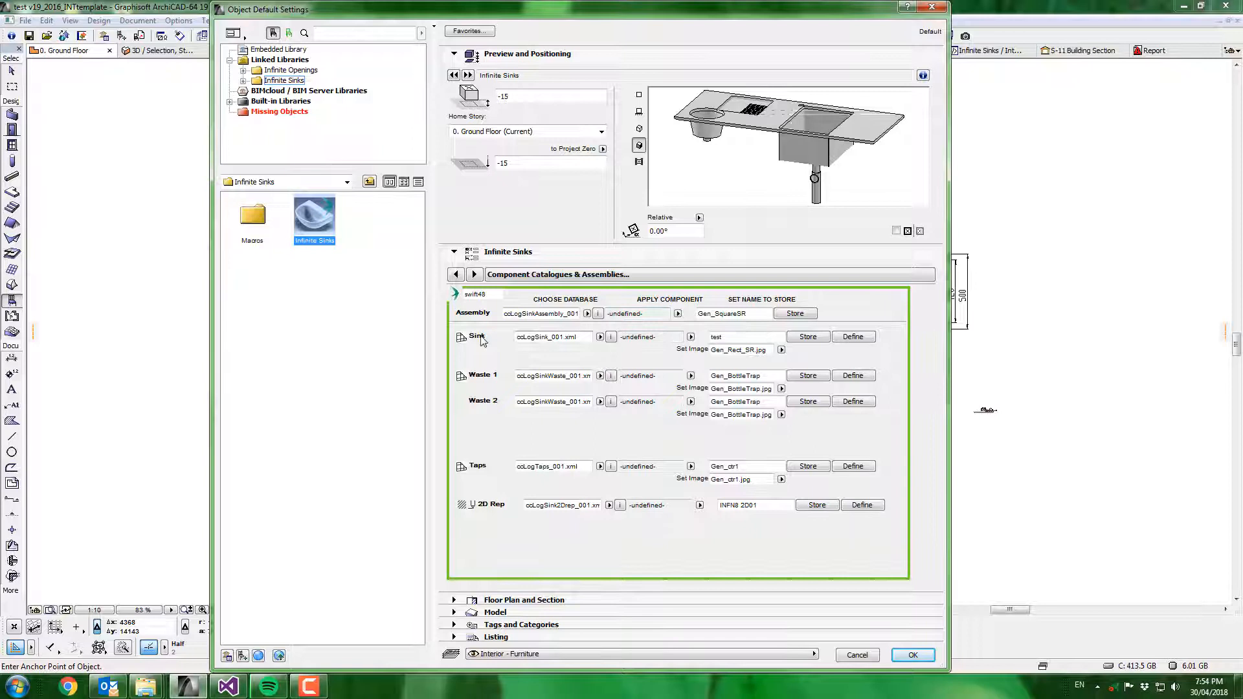
pyautogui.click(476, 336)
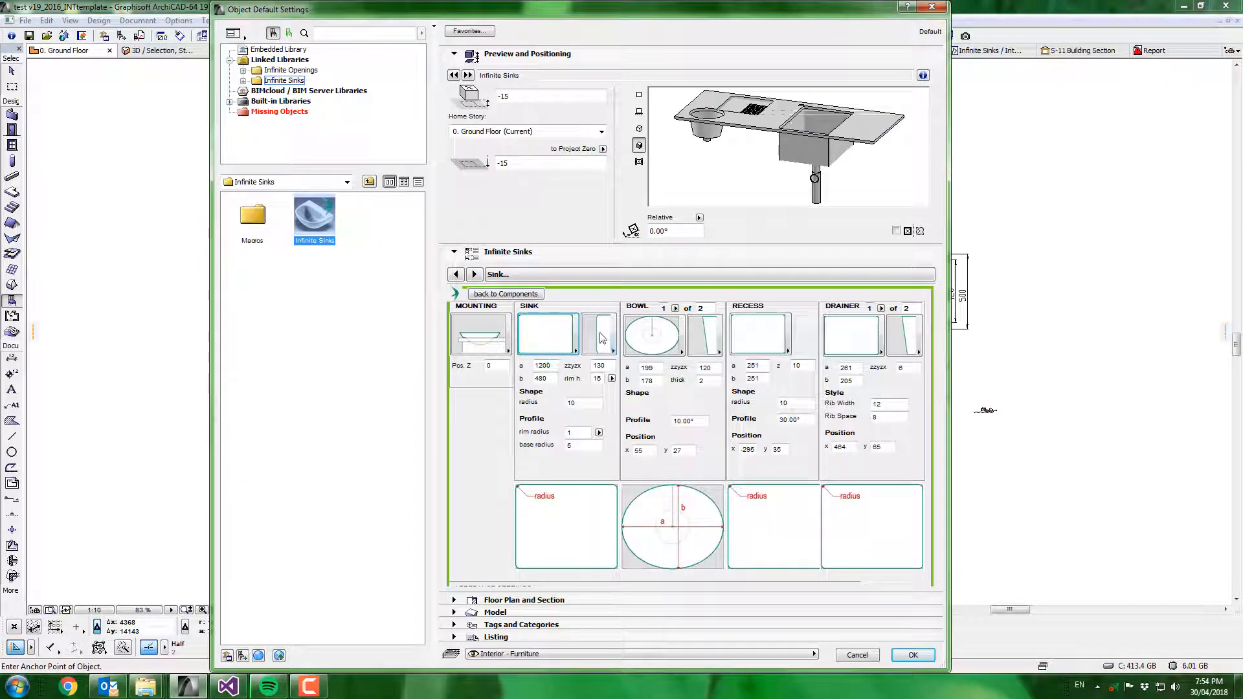
# - Reduce the sink to a single bowl and turn its recess off
pyautogui.click(652, 332)
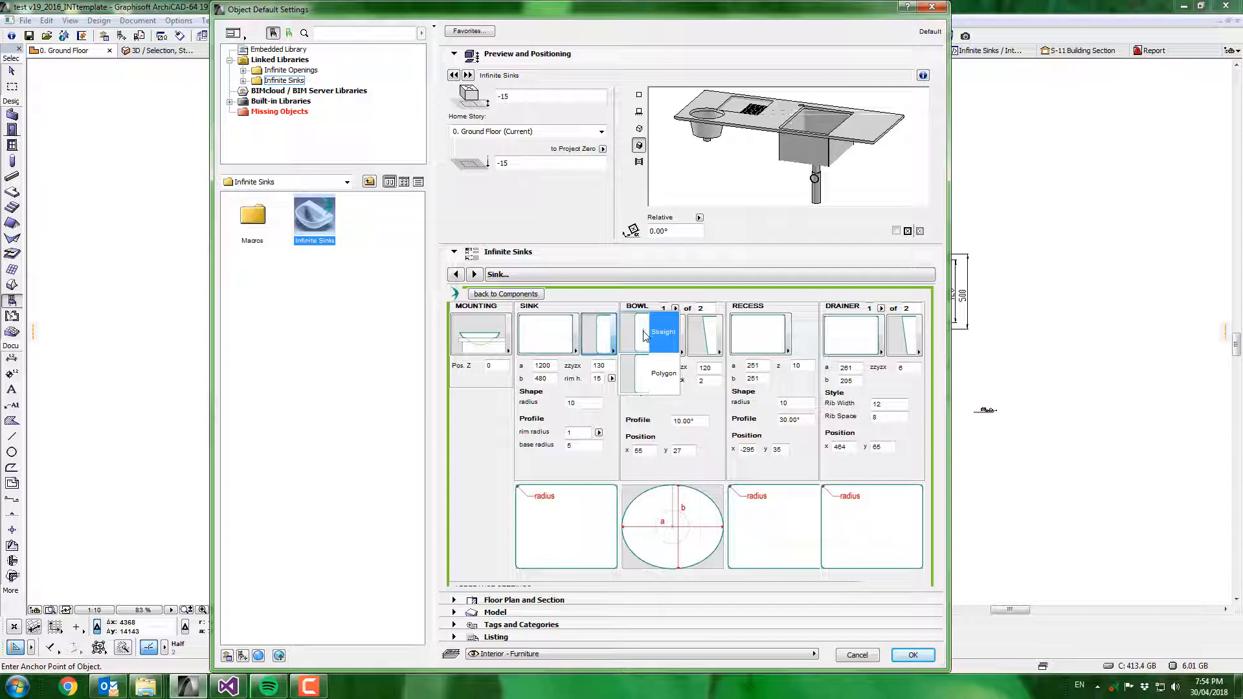
pyautogui.click(663, 373)
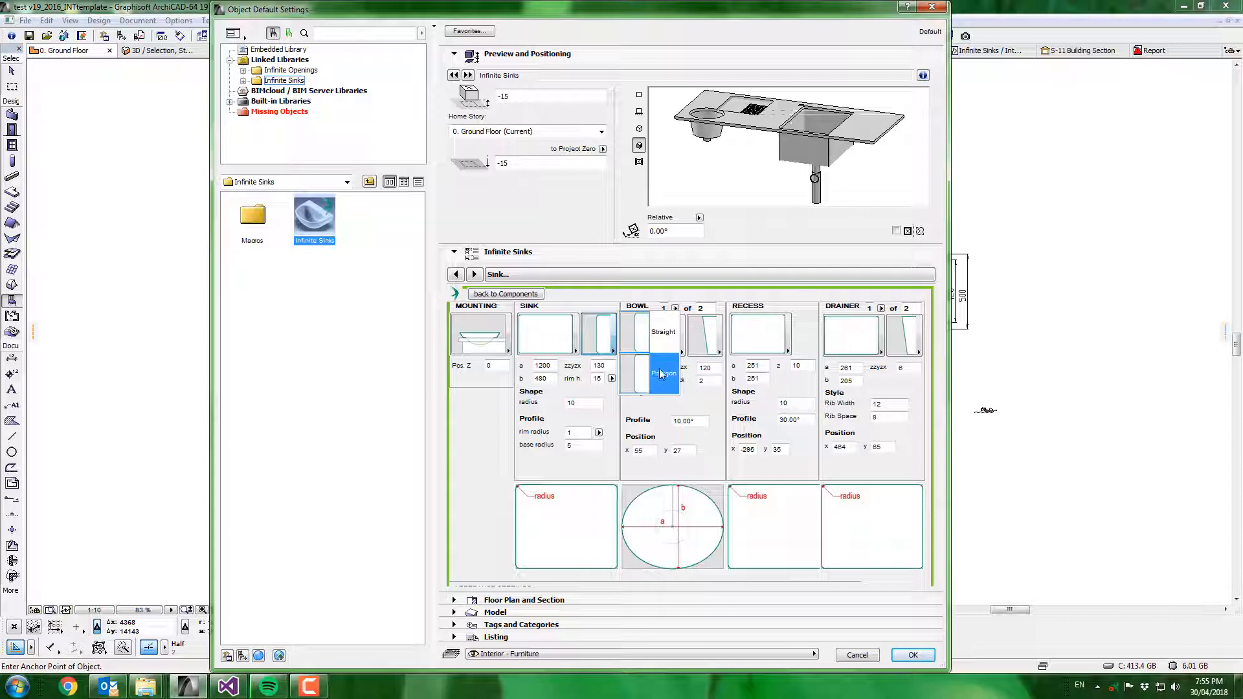
pyautogui.click(663, 332)
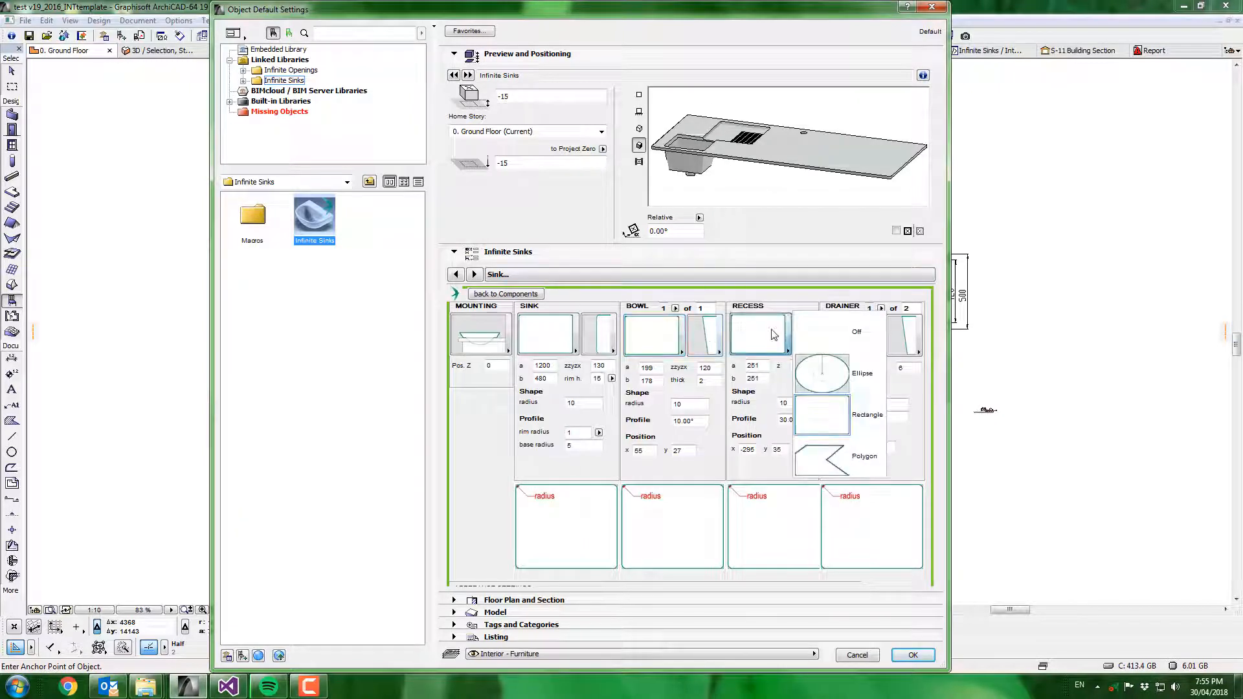
pyautogui.click(880, 308)
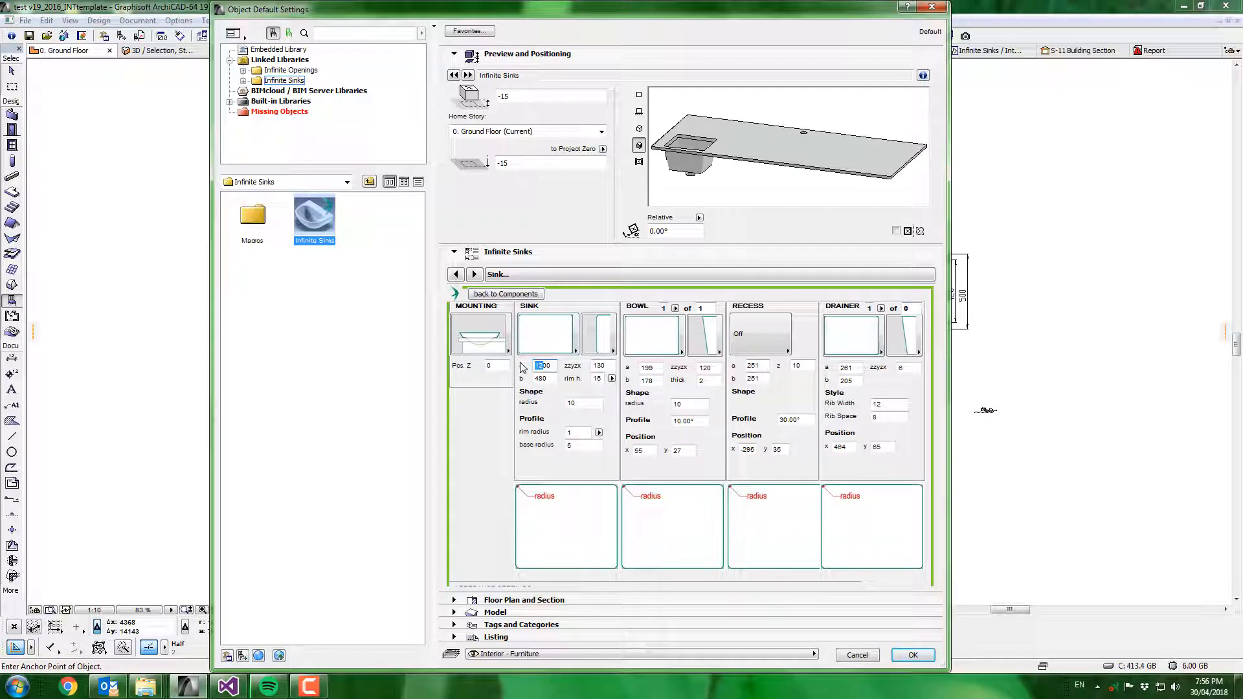
# - Enter 500 as a new sink dimension for the single-bowl tub
pyautogui.write('500')
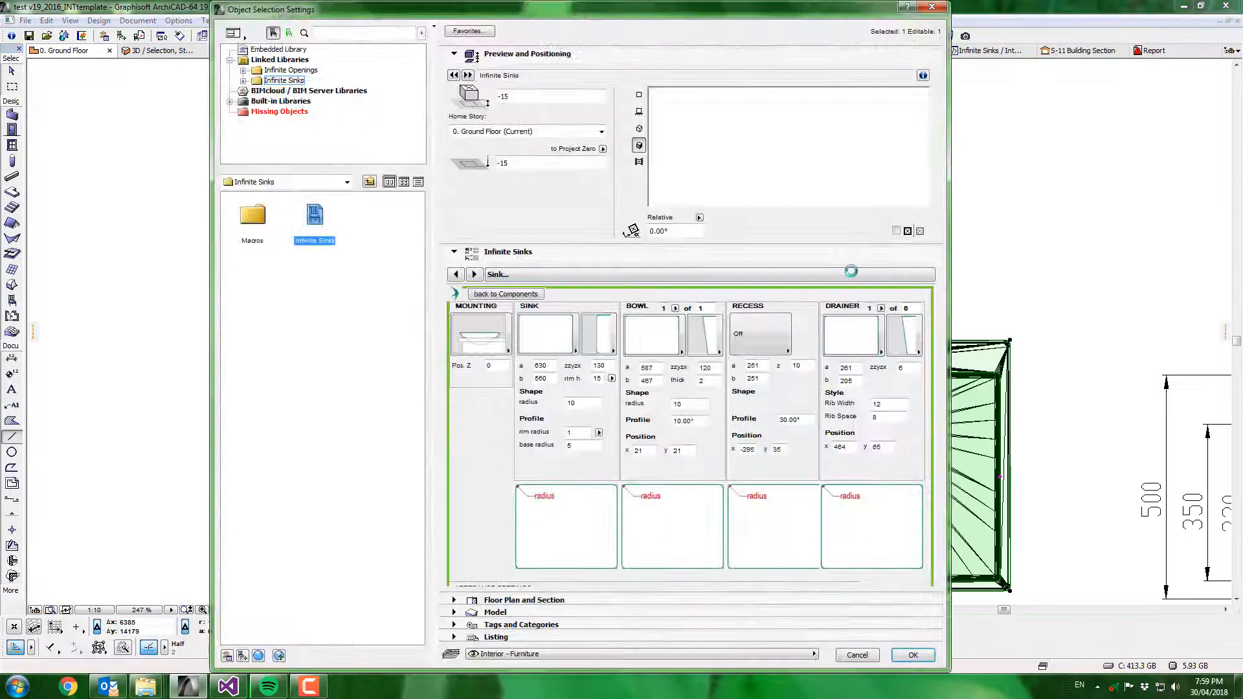
# - Set the tub shape radii to 15 and return to the Components page
pyautogui.write('15')
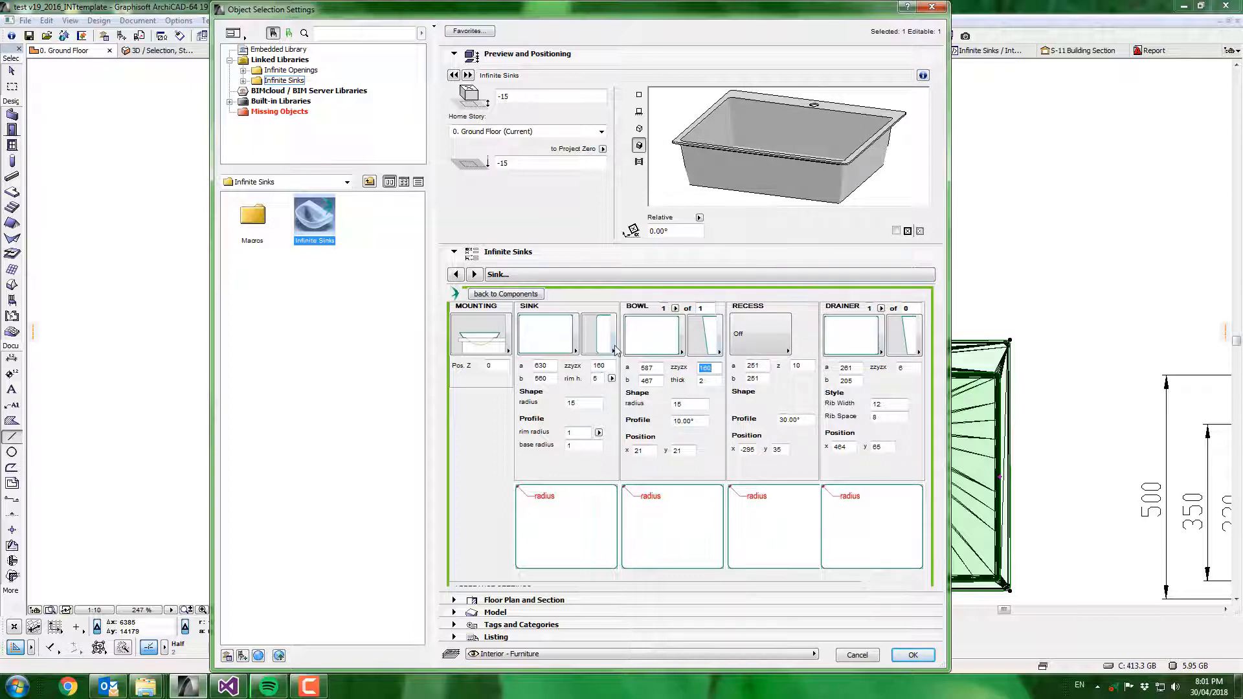
pyautogui.click(506, 294)
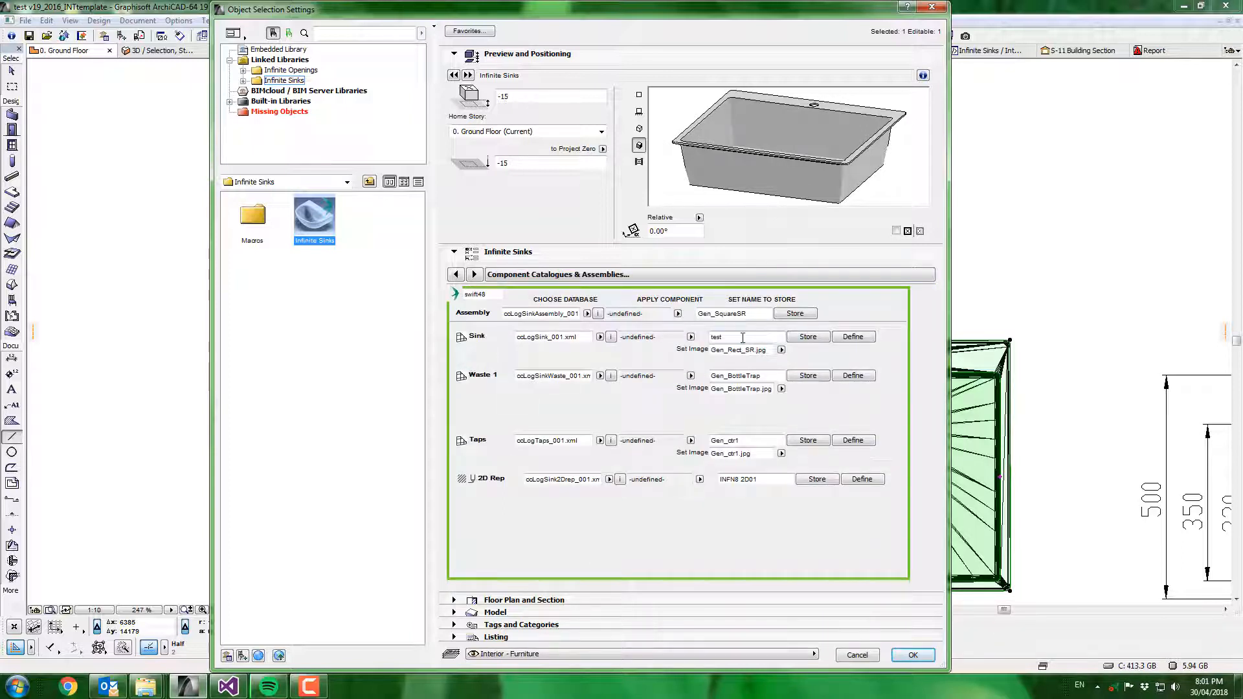
# - Name the stored sink oc_LaundryTub and check its image choice Gen_Rect_SR.jpg
pyautogui.doubleClick(728, 336)
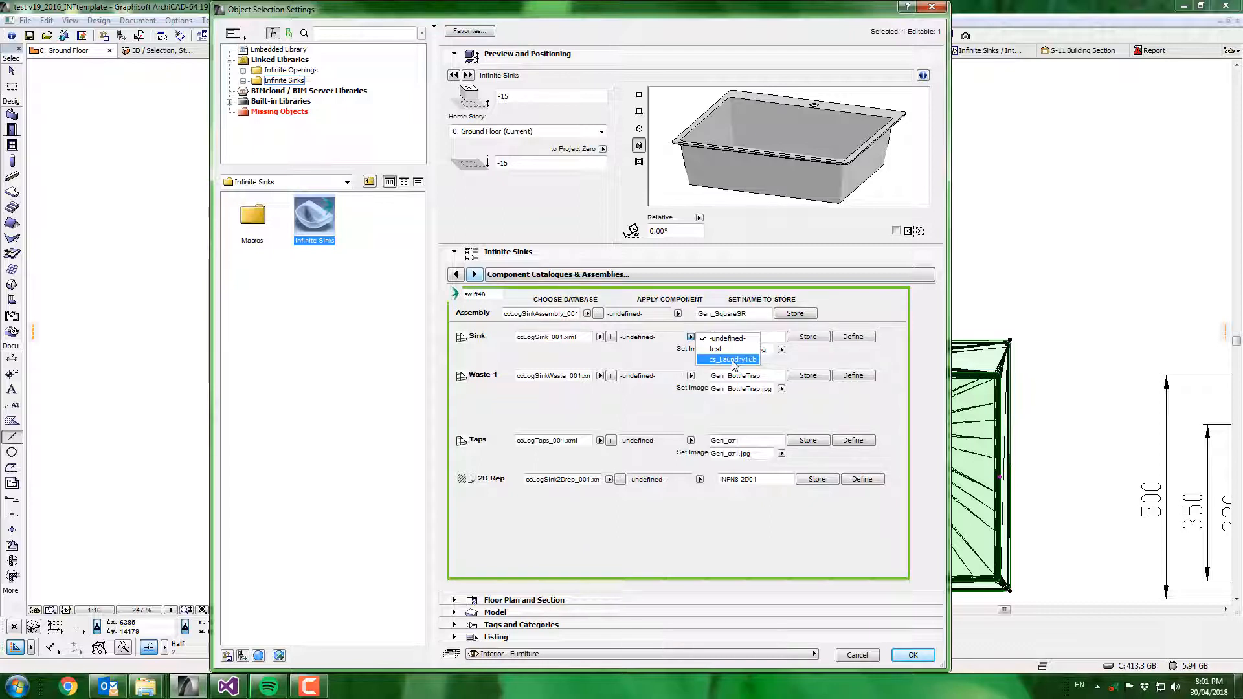
pyautogui.click(729, 359)
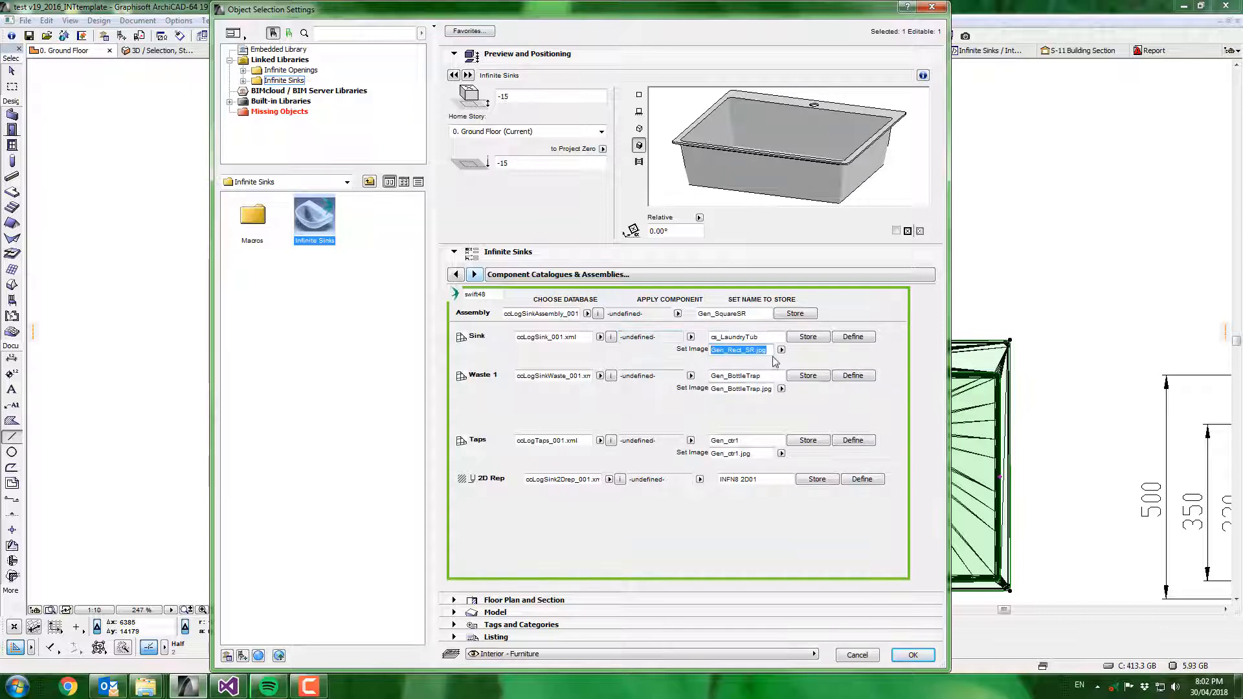
pyautogui.click(781, 349)
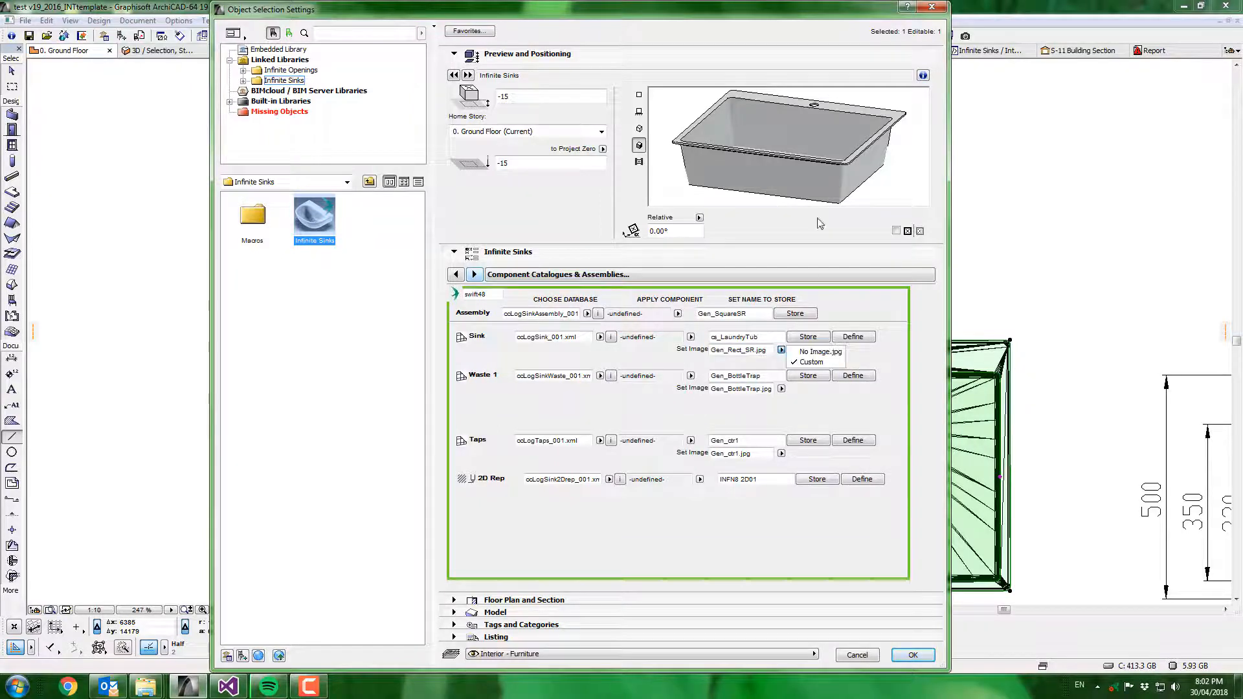
pyautogui.click(781, 350)
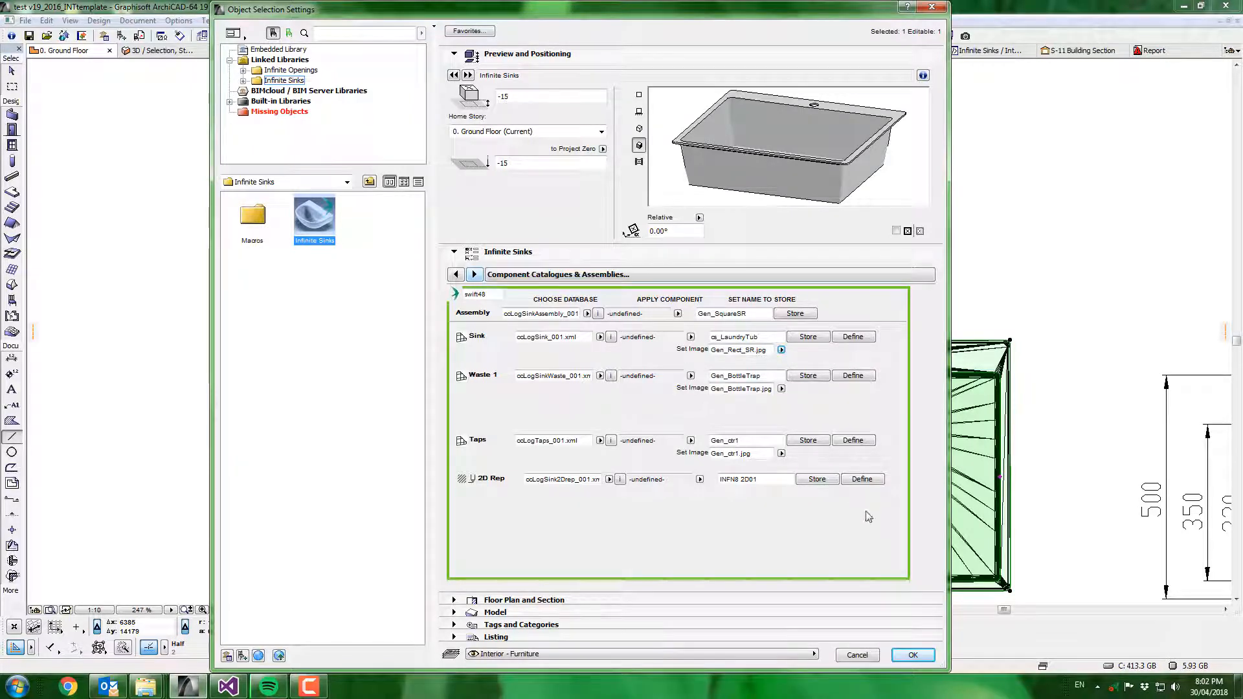
pyautogui.moveTo(800, 353)
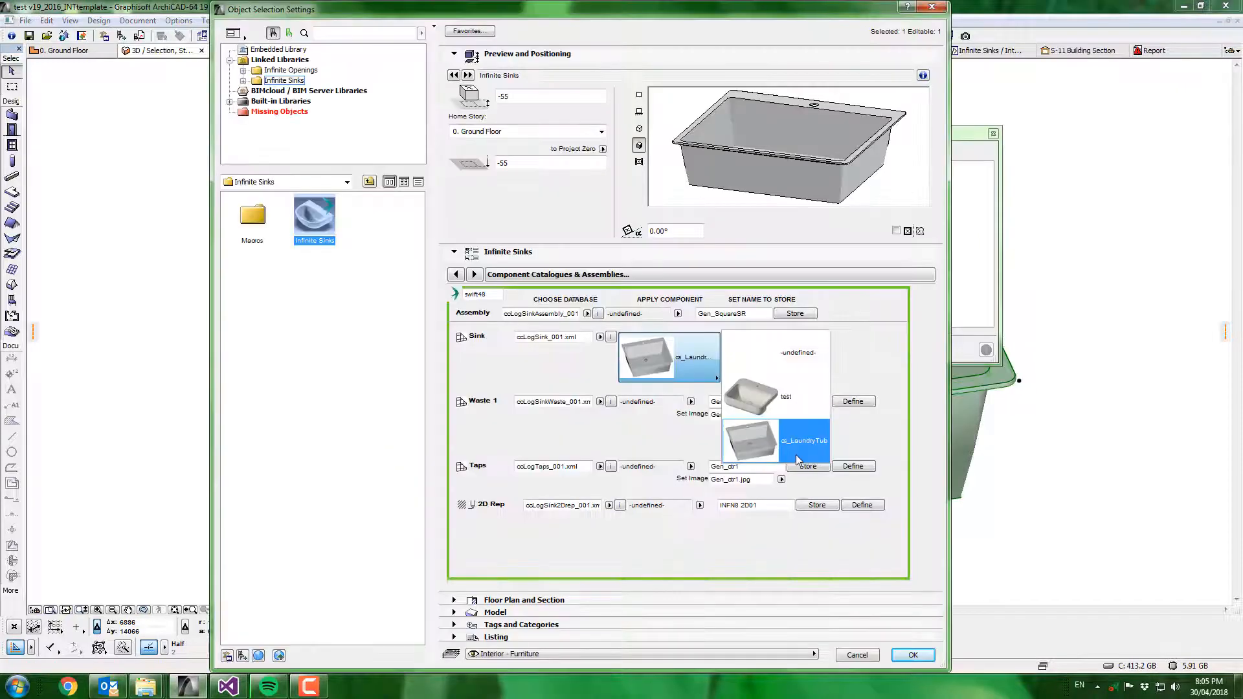
# - Apply the stored oc_LaundryTub sink and move down to the double-bowl drawing
pyautogui.click(911, 654)
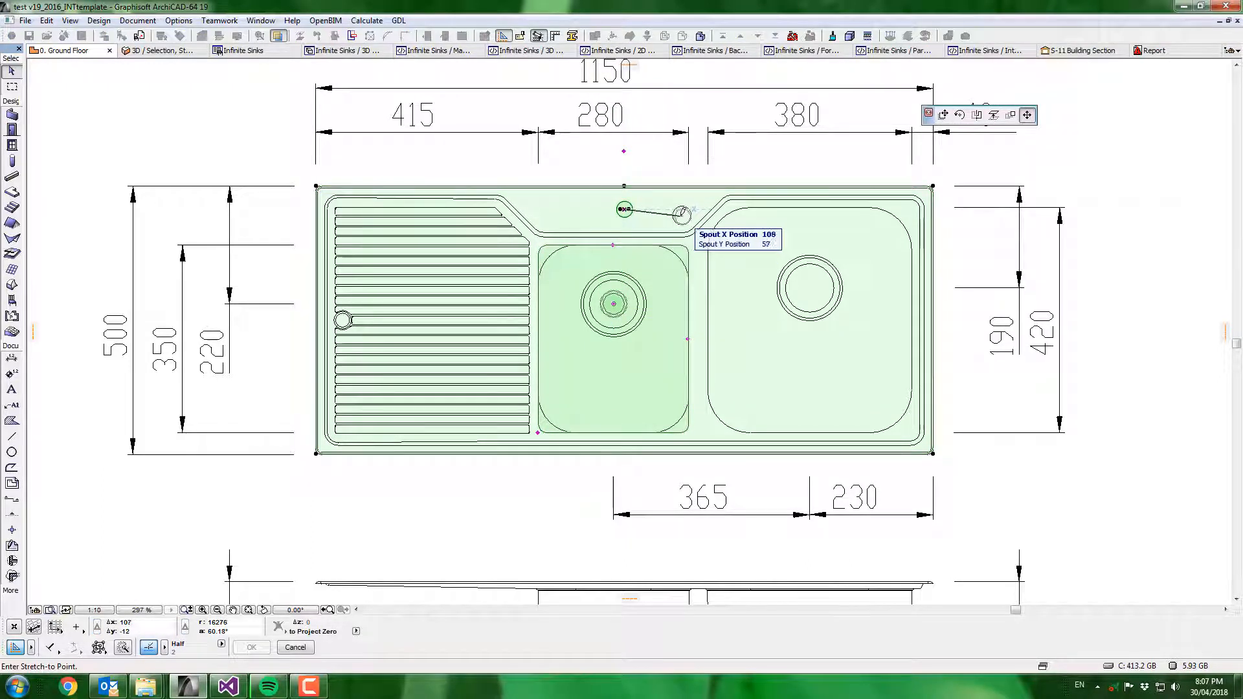
pyautogui.scroll(-3)
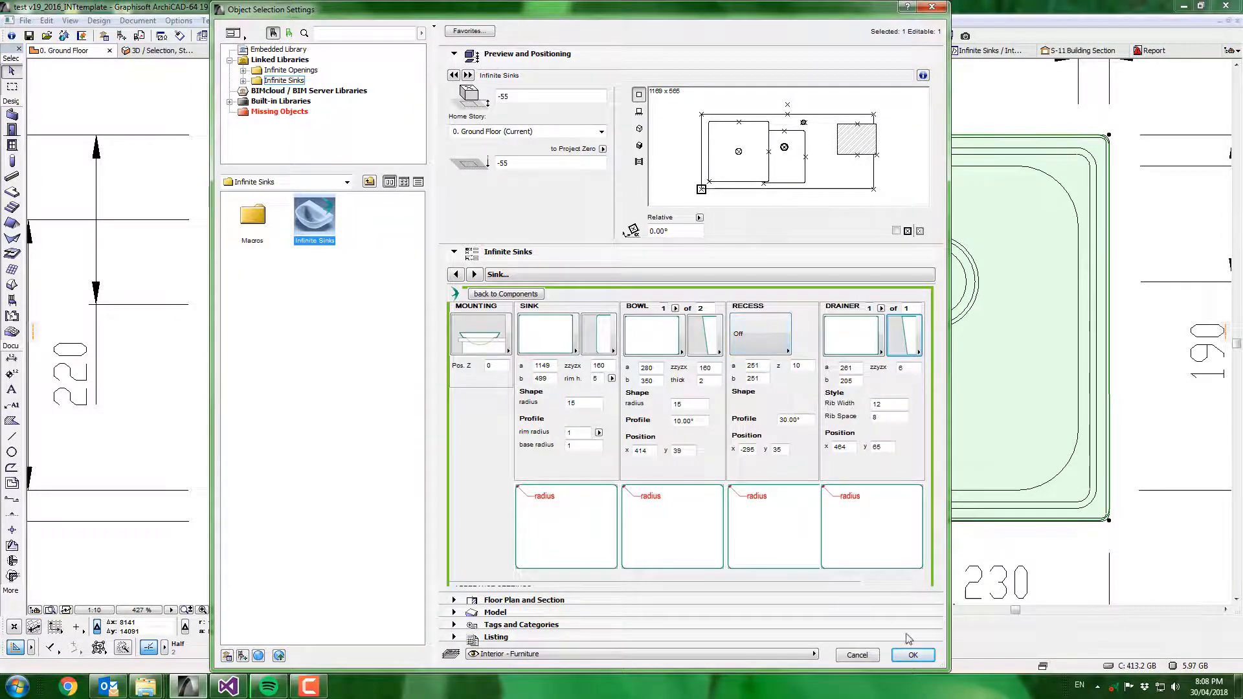
# - Apply the double-bowl settings, switch back to bowl 1 and confirm with OK
pyautogui.click(913, 655)
pyautogui.write('80')
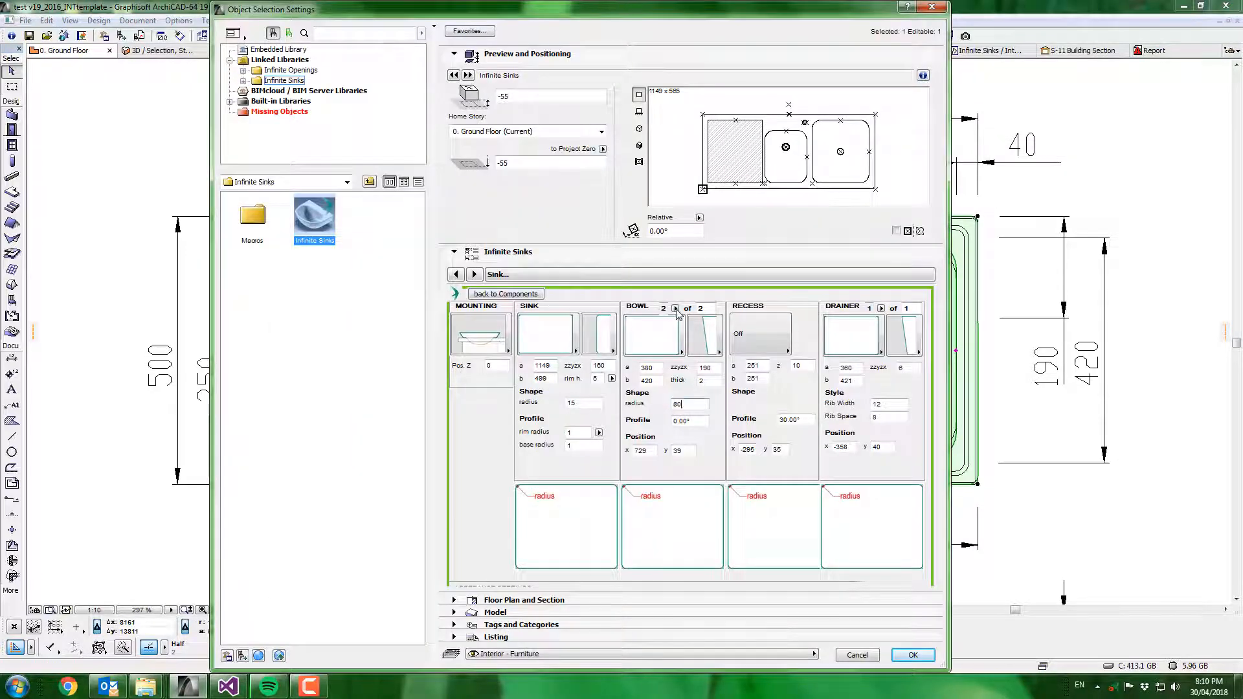
pyautogui.click(662, 308)
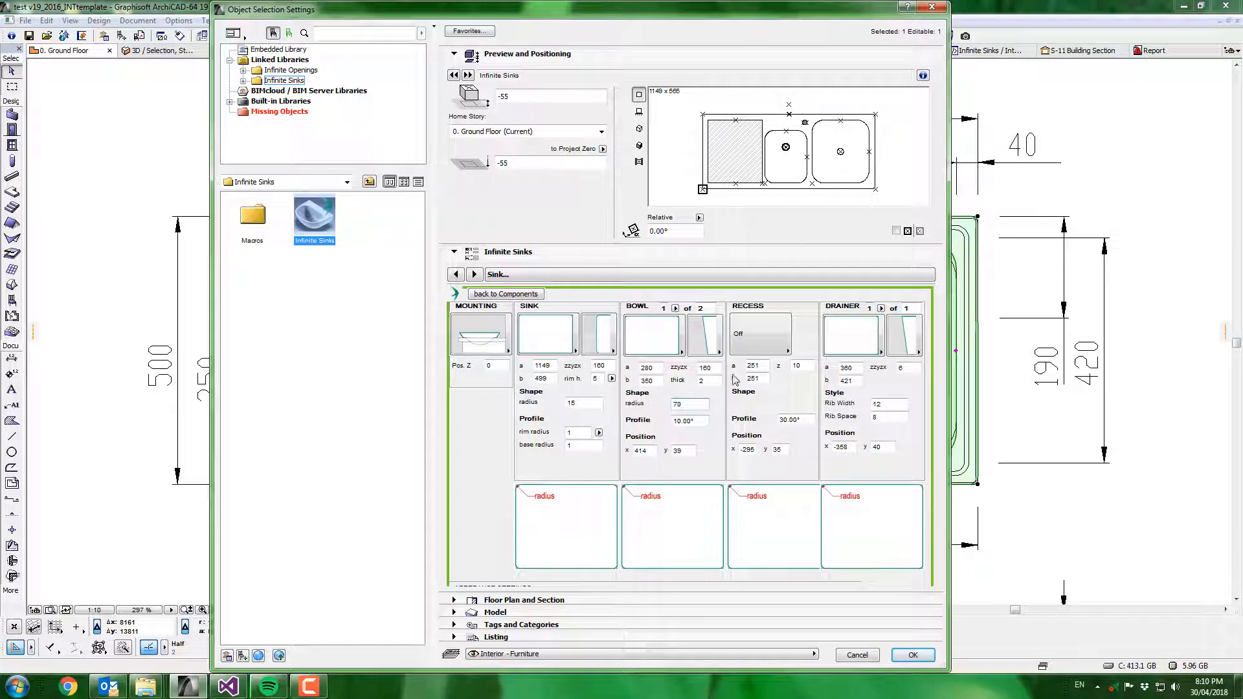
pyautogui.click(913, 655)
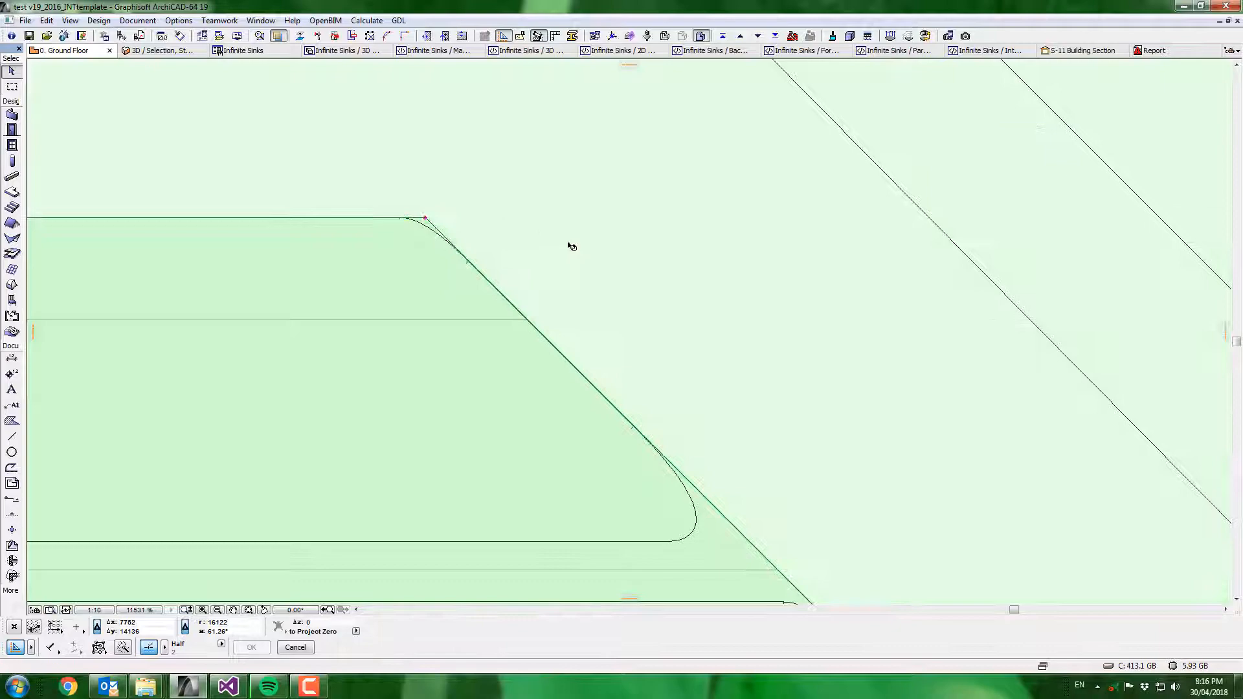
# - Trace the sink edge along the notched outline and reopen the sink's settings
pyautogui.click(158, 50)
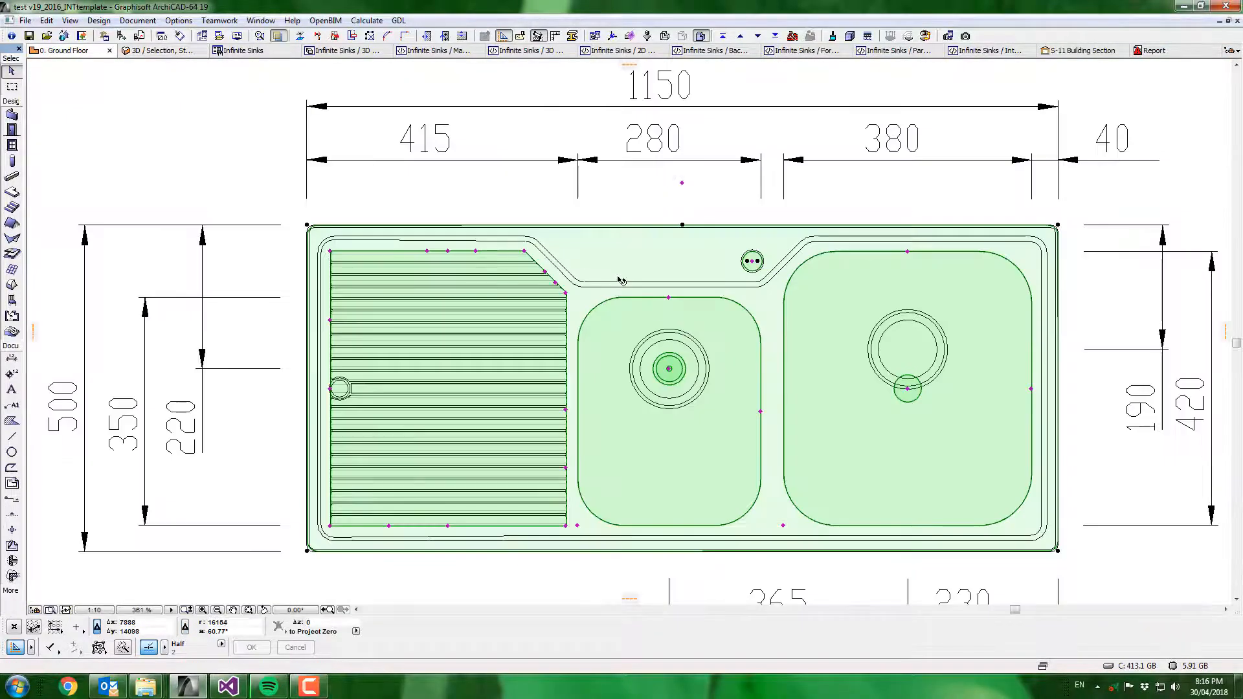
pyautogui.doubleClick(669, 369)
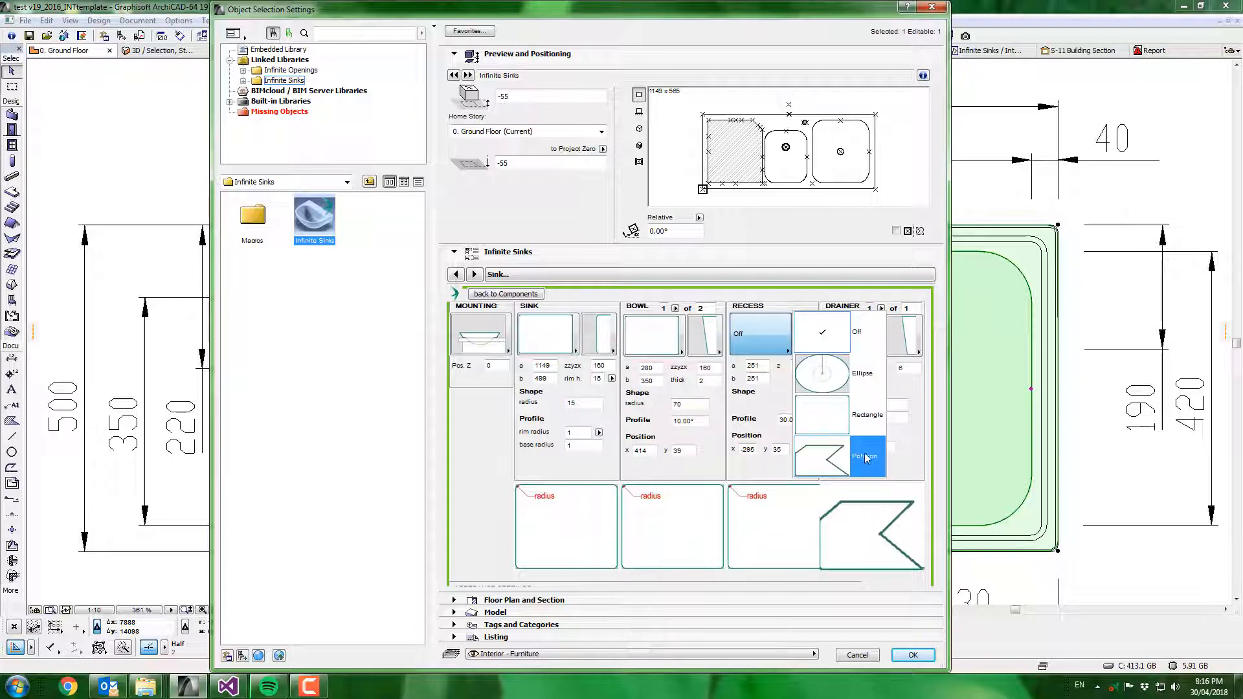
# - Make the recess a polygon at elevation -45 and apply it to the plan
pyautogui.click(864, 456)
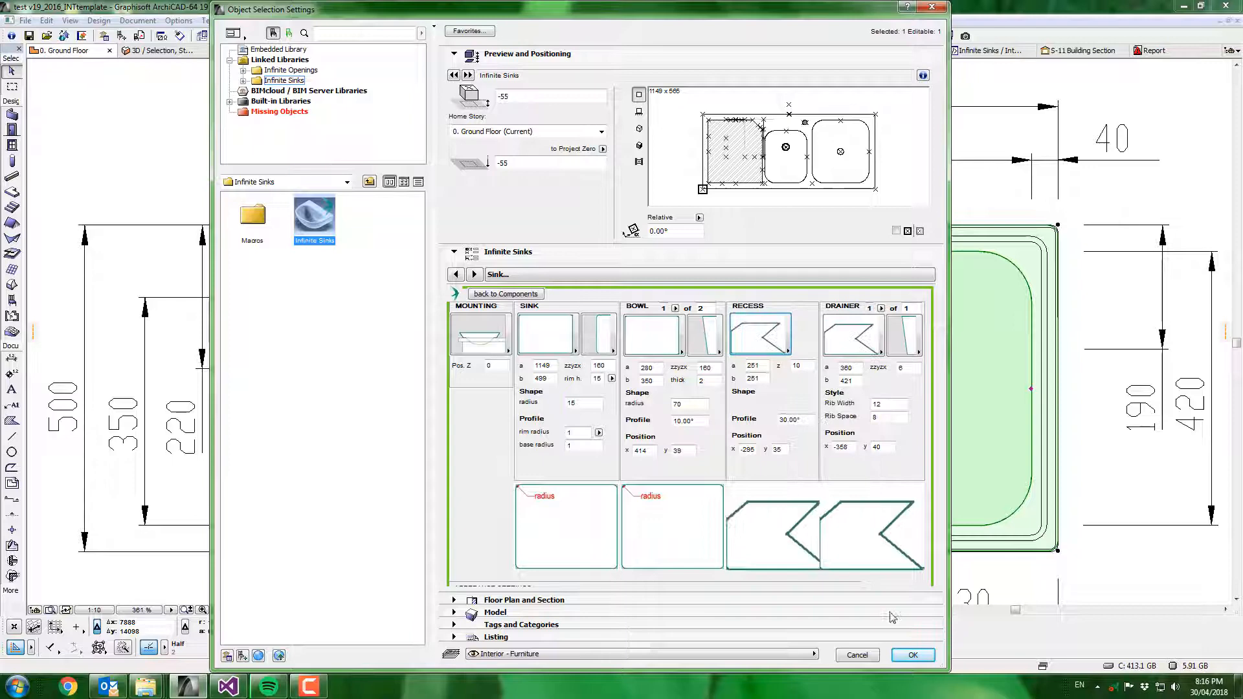
pyautogui.click(913, 656)
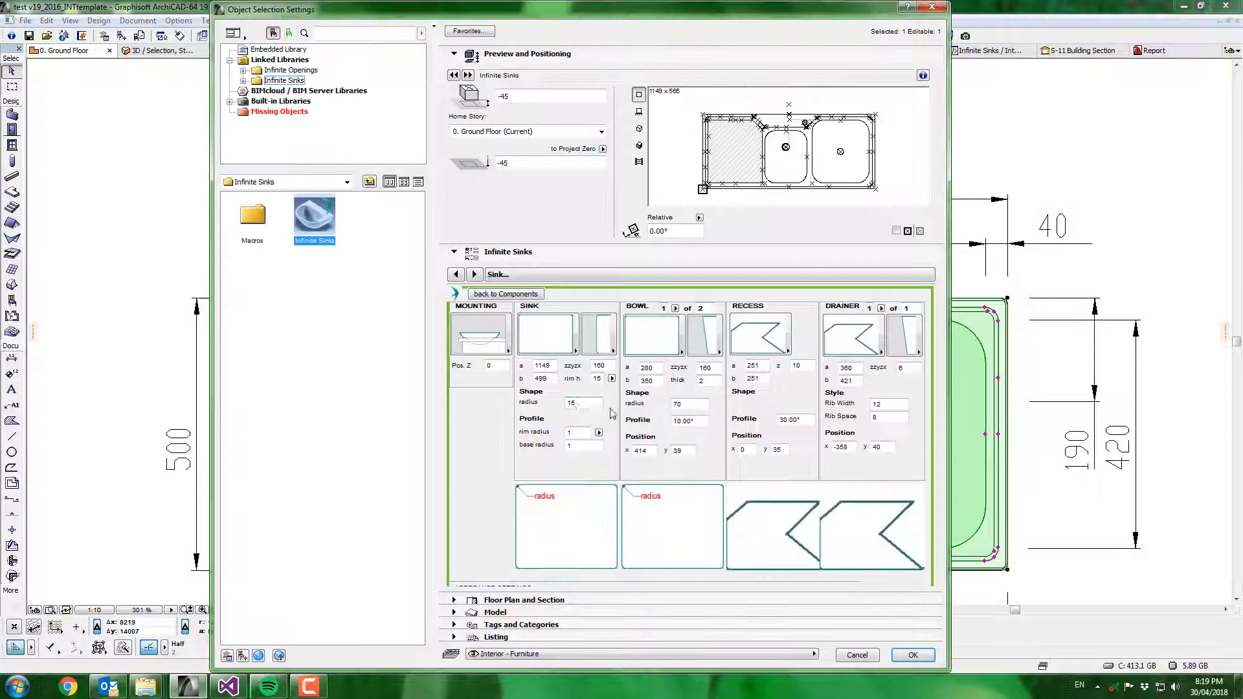
pyautogui.click(912, 655)
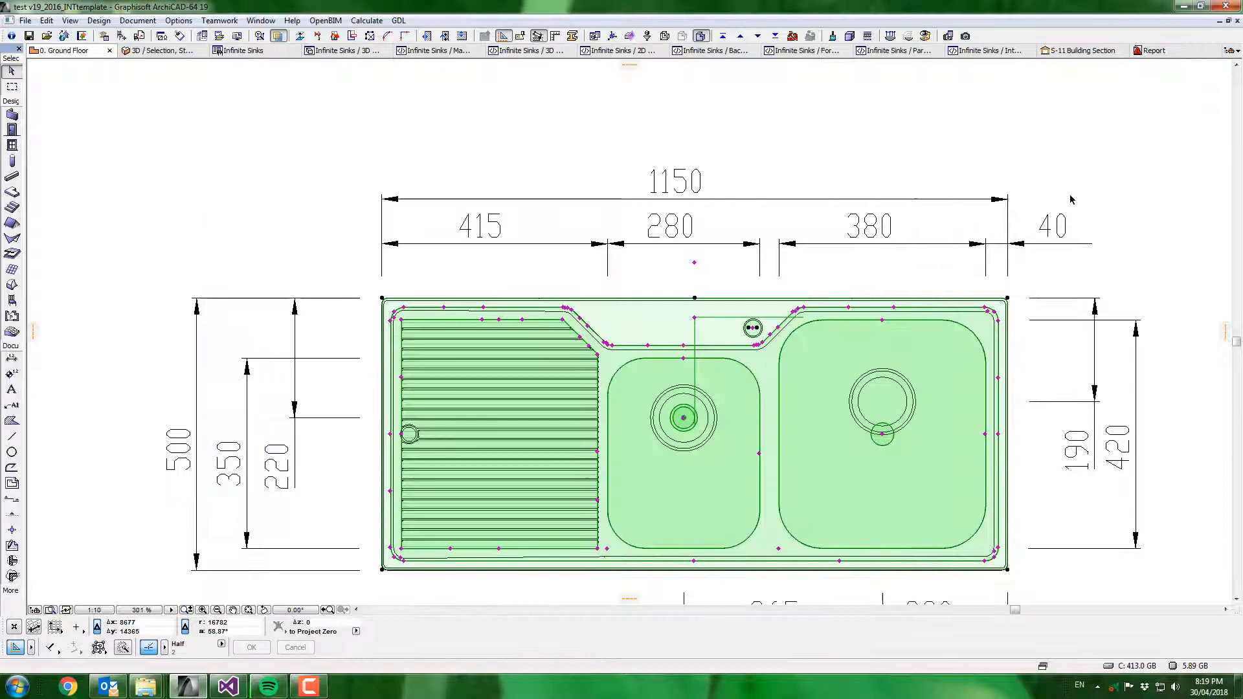
# - Reopen the sink settings with rim radius 10 and go to the Waste component page
pyautogui.click(158, 51)
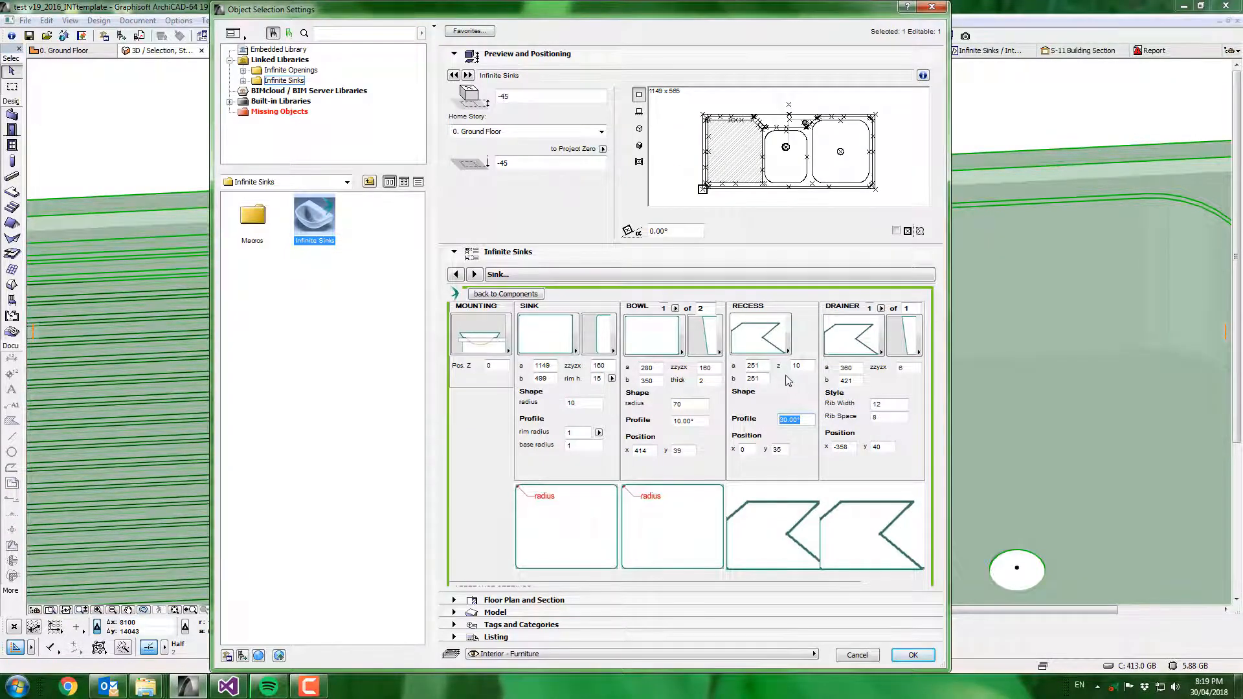
pyautogui.click(912, 655)
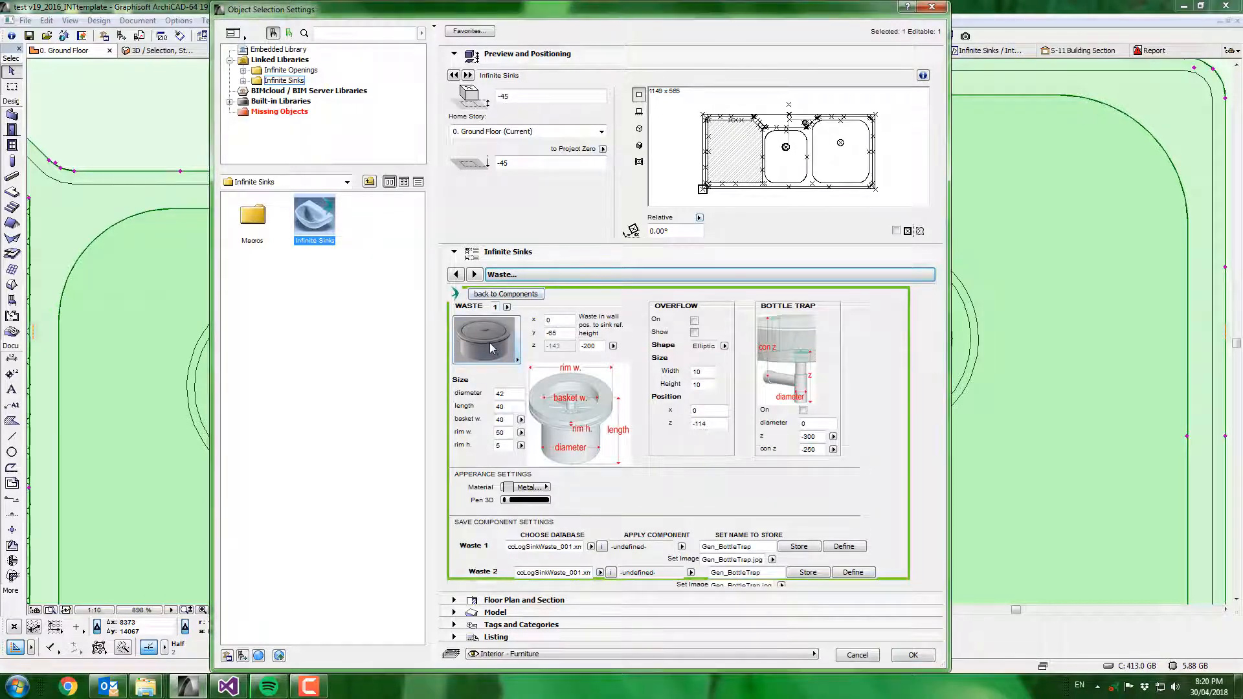
# - Set the waste plug type to Basket and apply the kitchen basket waste to Waste 2
pyautogui.click(486, 338)
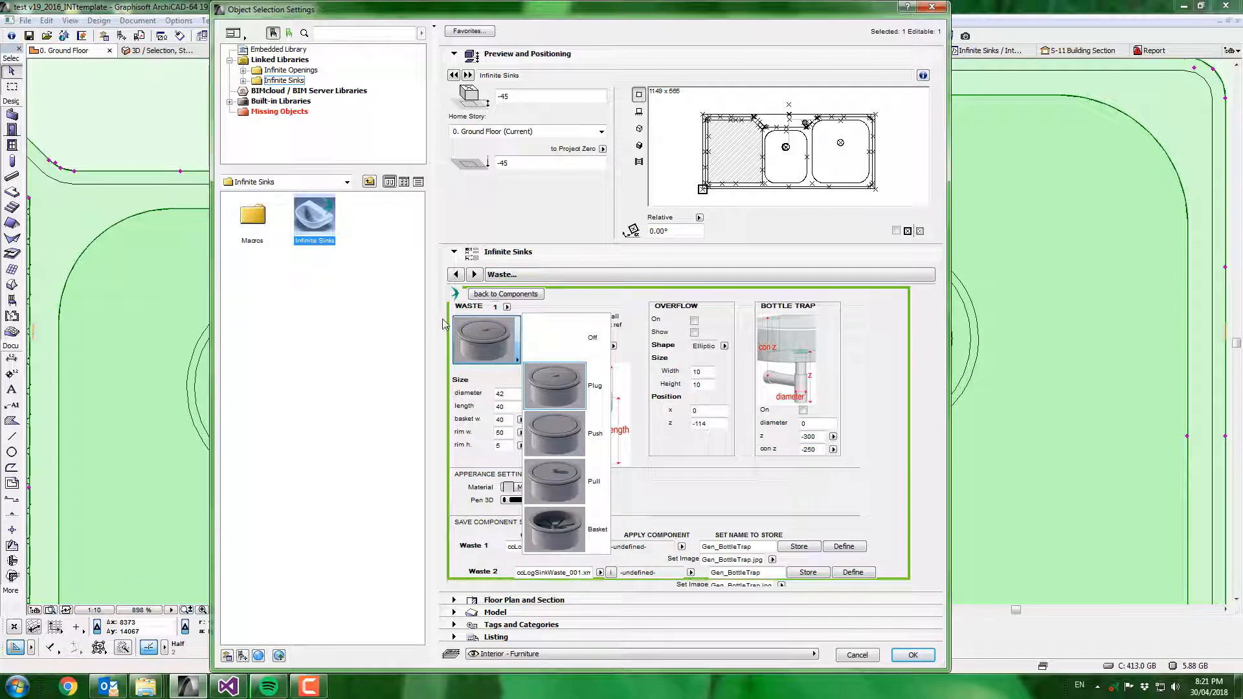
pyautogui.click(555, 530)
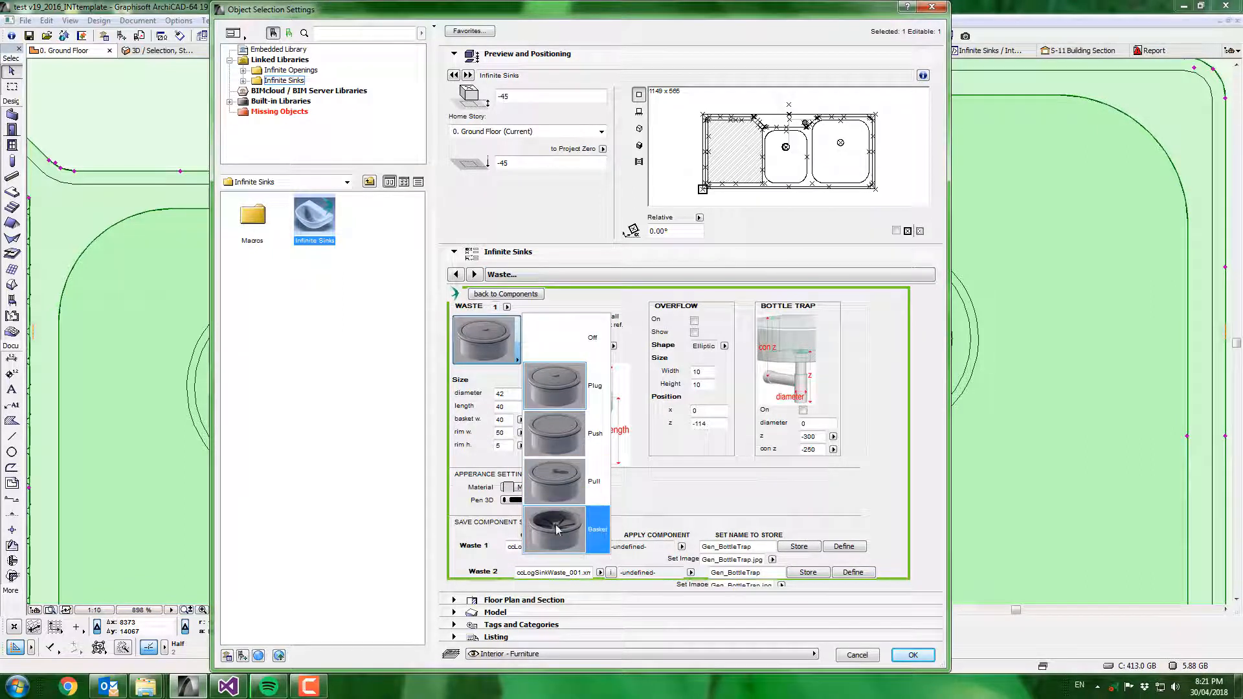
pyautogui.click(912, 655)
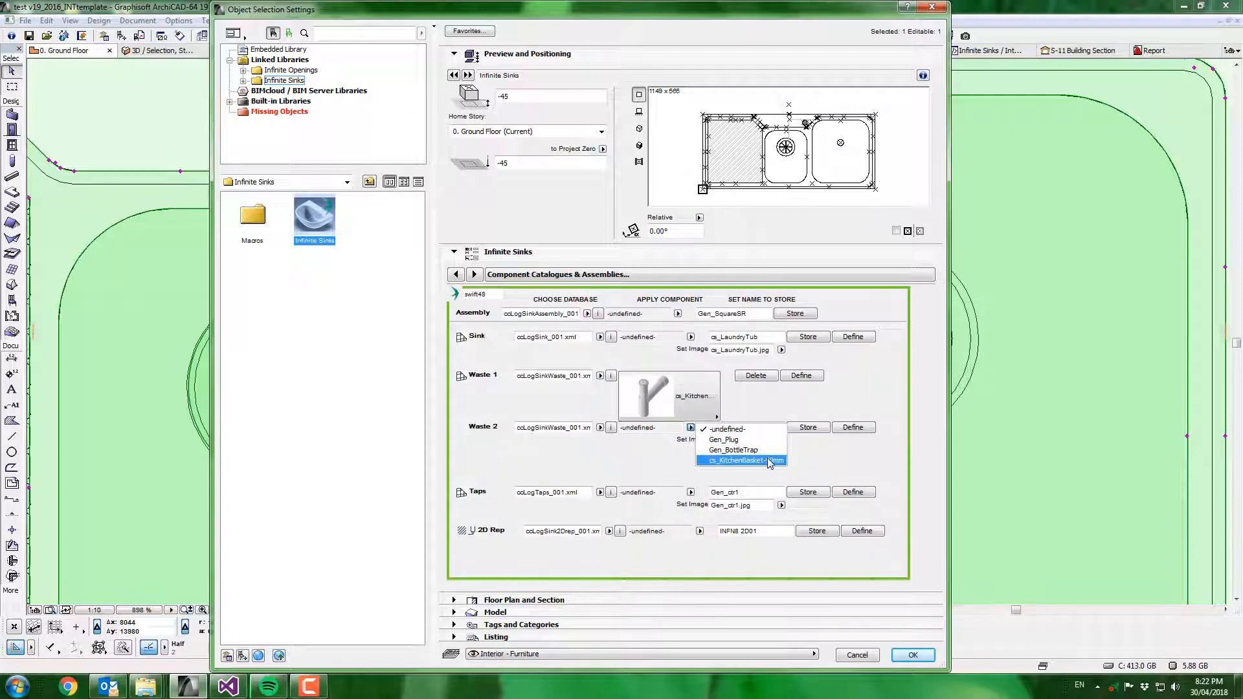
pyautogui.click(741, 461)
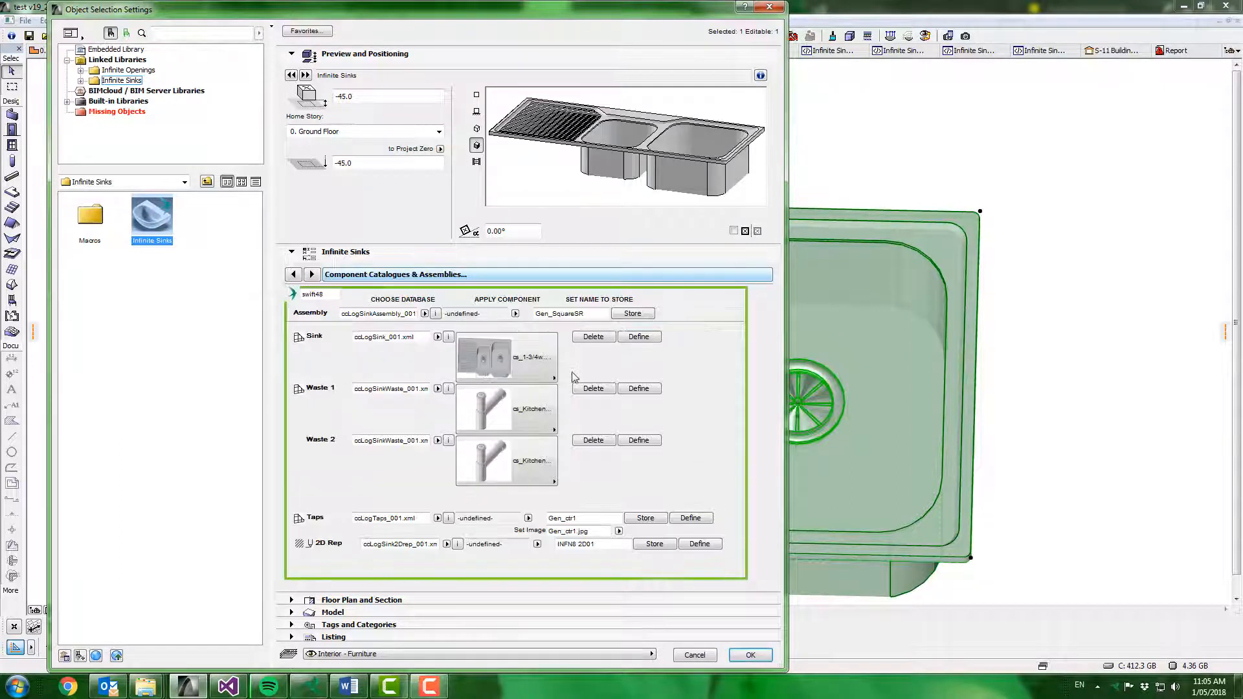
# - Apply the matching drainer taps component and store the whole sink setup as an assembly
pyautogui.click(506, 408)
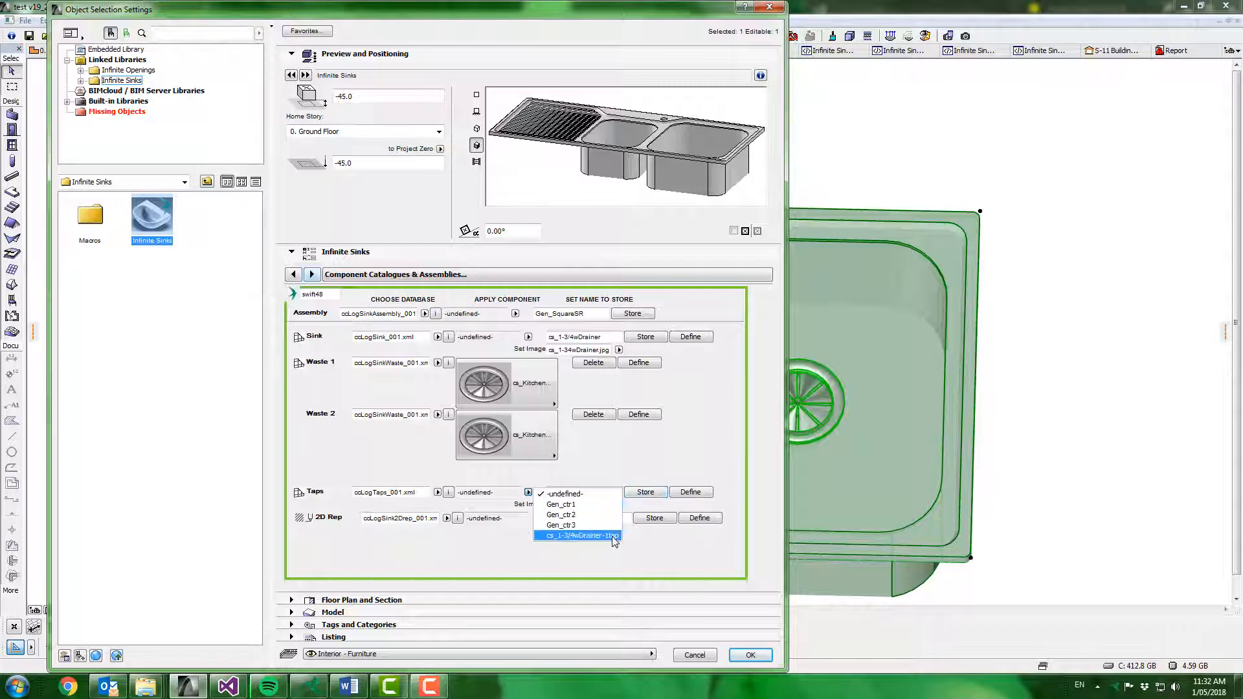
pyautogui.click(578, 535)
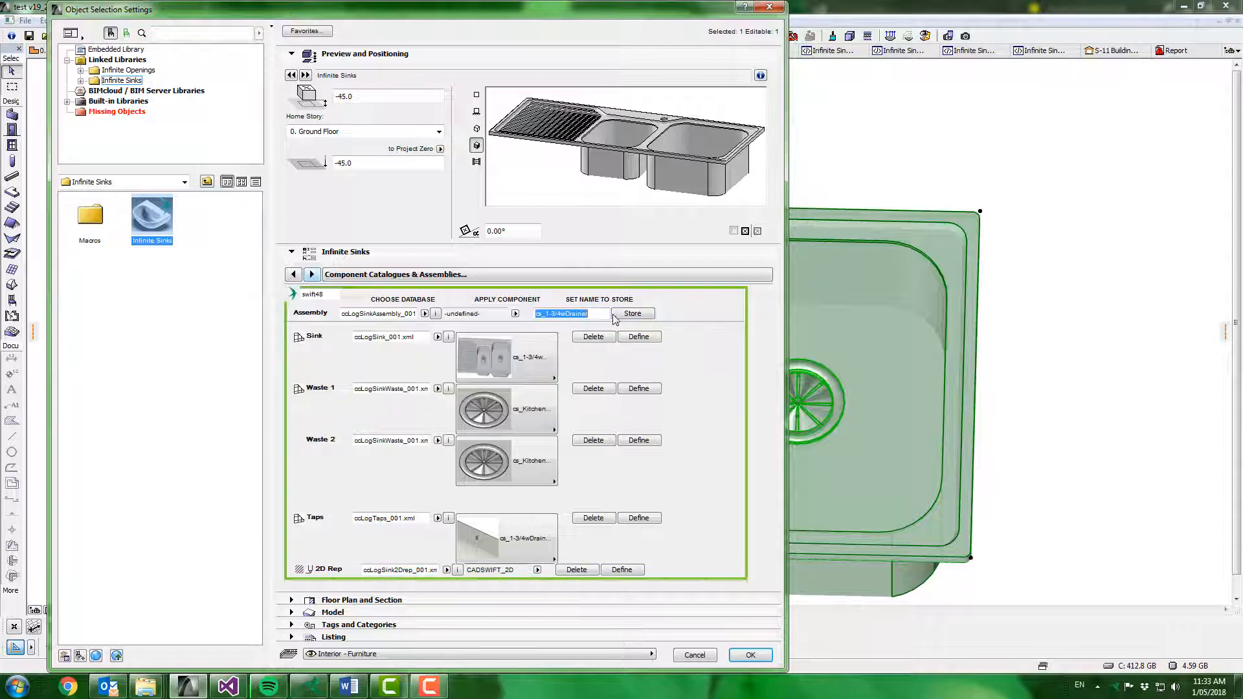
pyautogui.click(563, 313)
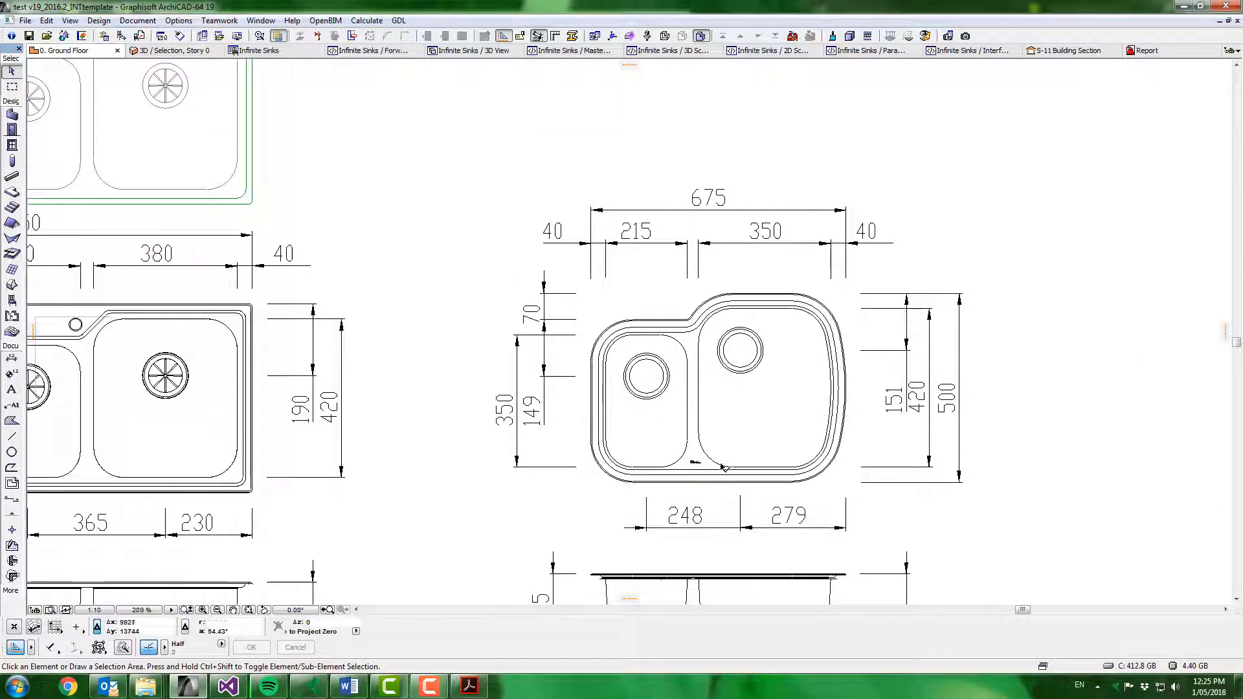
pyautogui.moveTo(688, 436)
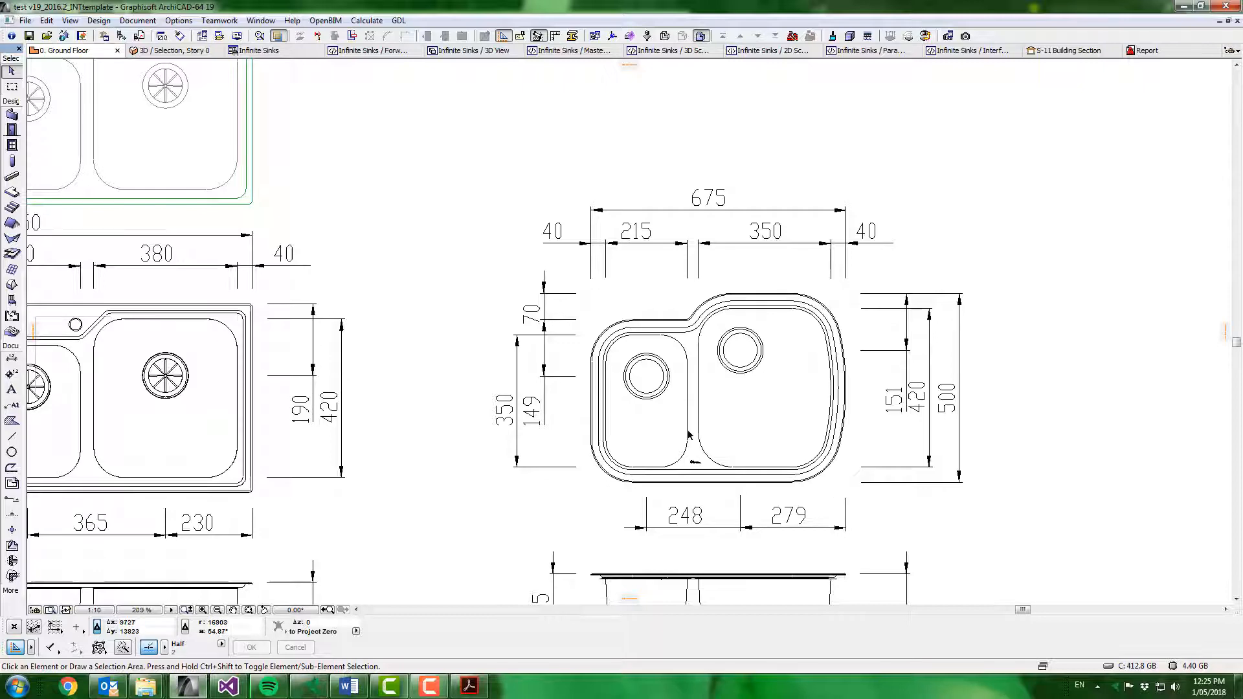
# - Apply the laundry tub assembly from the stored list and confirm the sink settings
pyautogui.click(514, 313)
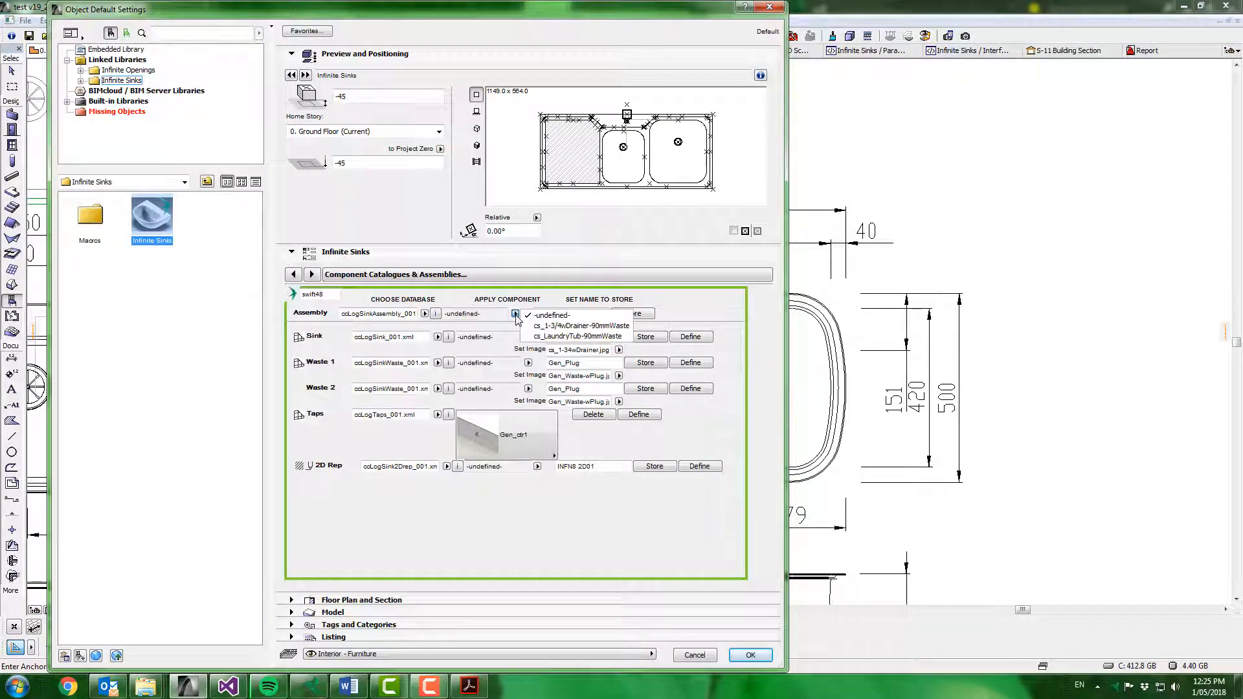
pyautogui.click(580, 335)
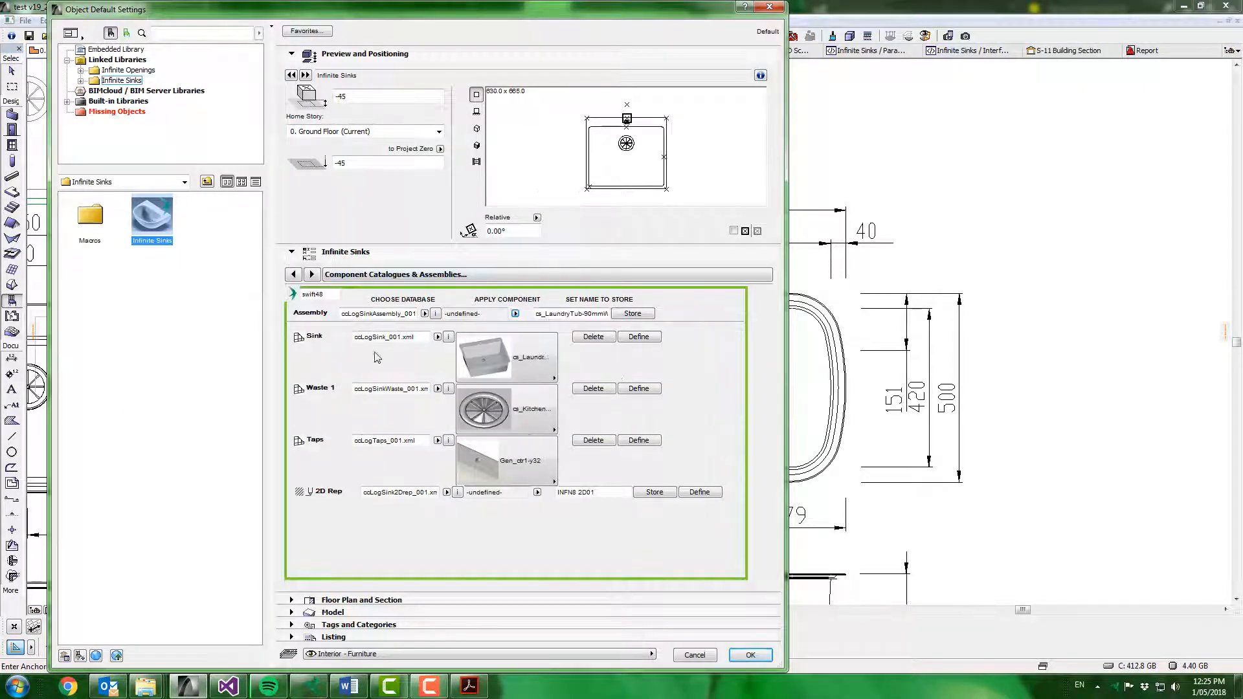
pyautogui.click(748, 656)
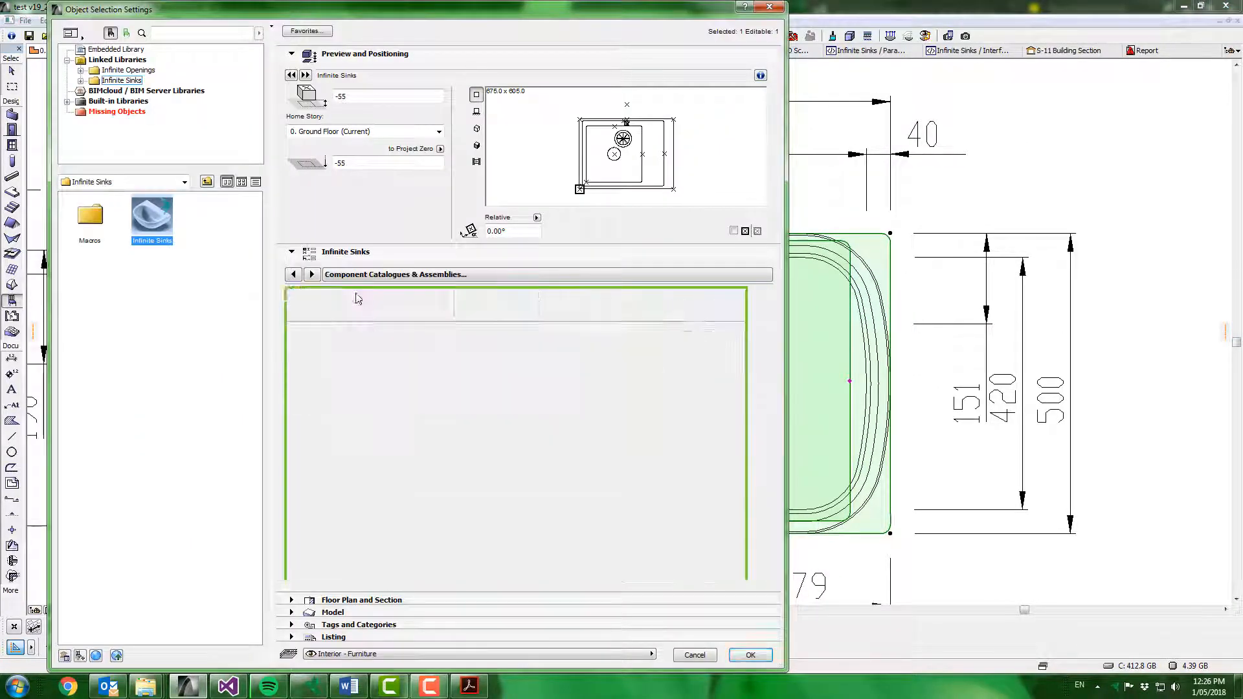
# - Fit the bowl and waste hotspots to the drawn outline and set the tap hole quantity
pyautogui.click(748, 655)
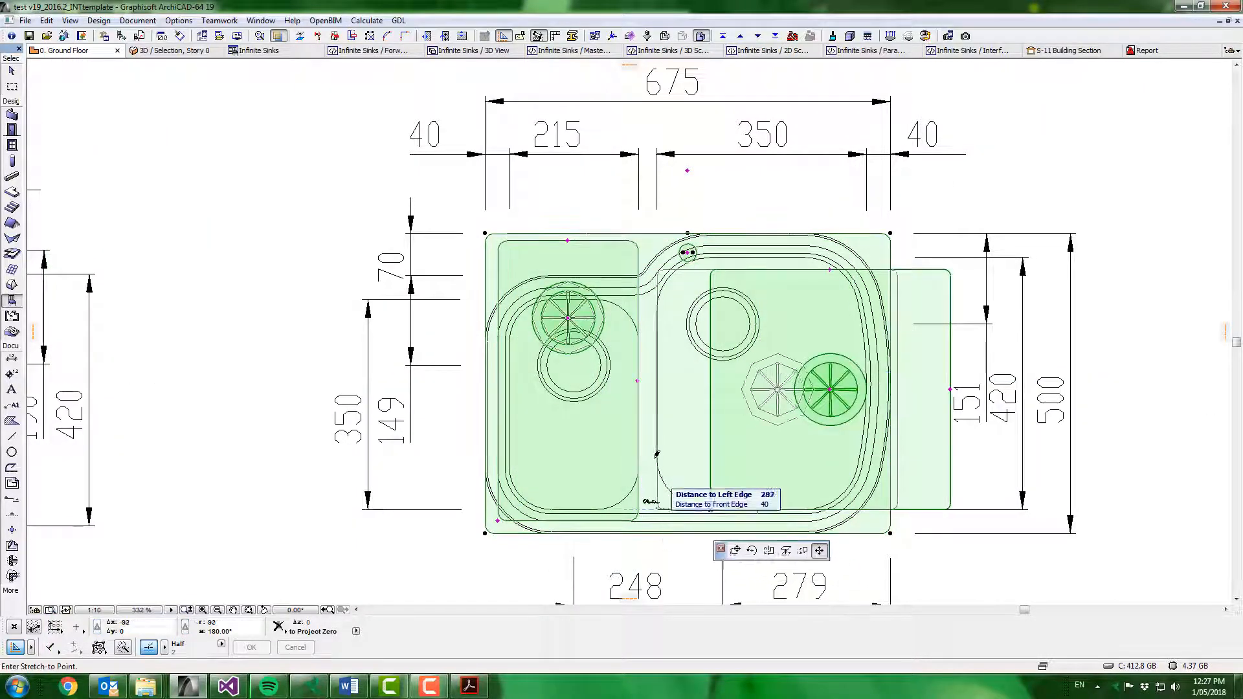
pyautogui.moveTo(829, 389); pyautogui.dragTo(762, 385)
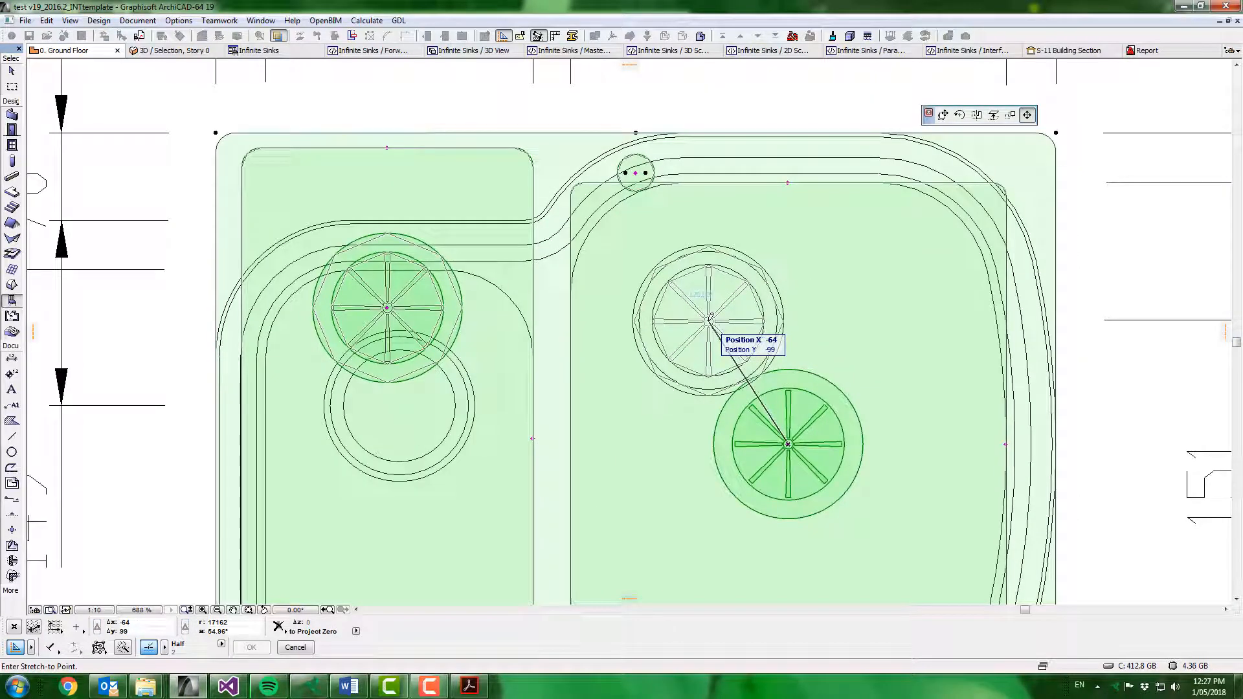
pyautogui.moveTo(787, 444); pyautogui.dragTo(399, 351)
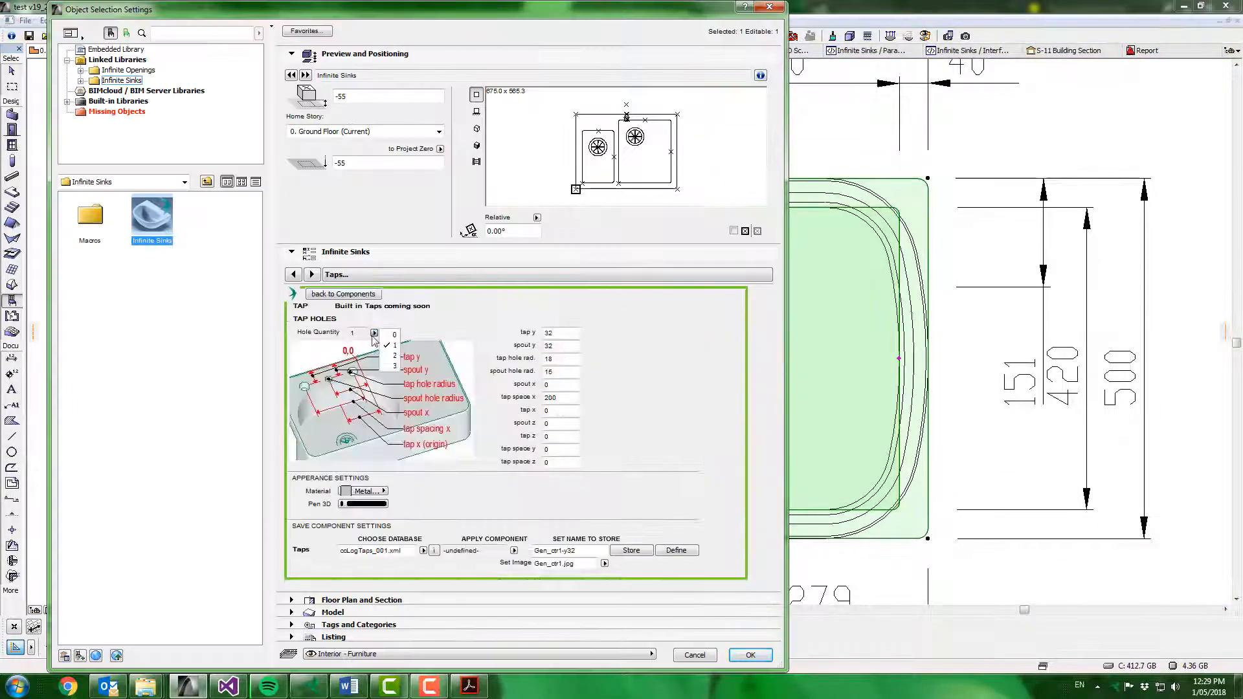
pyautogui.click(748, 655)
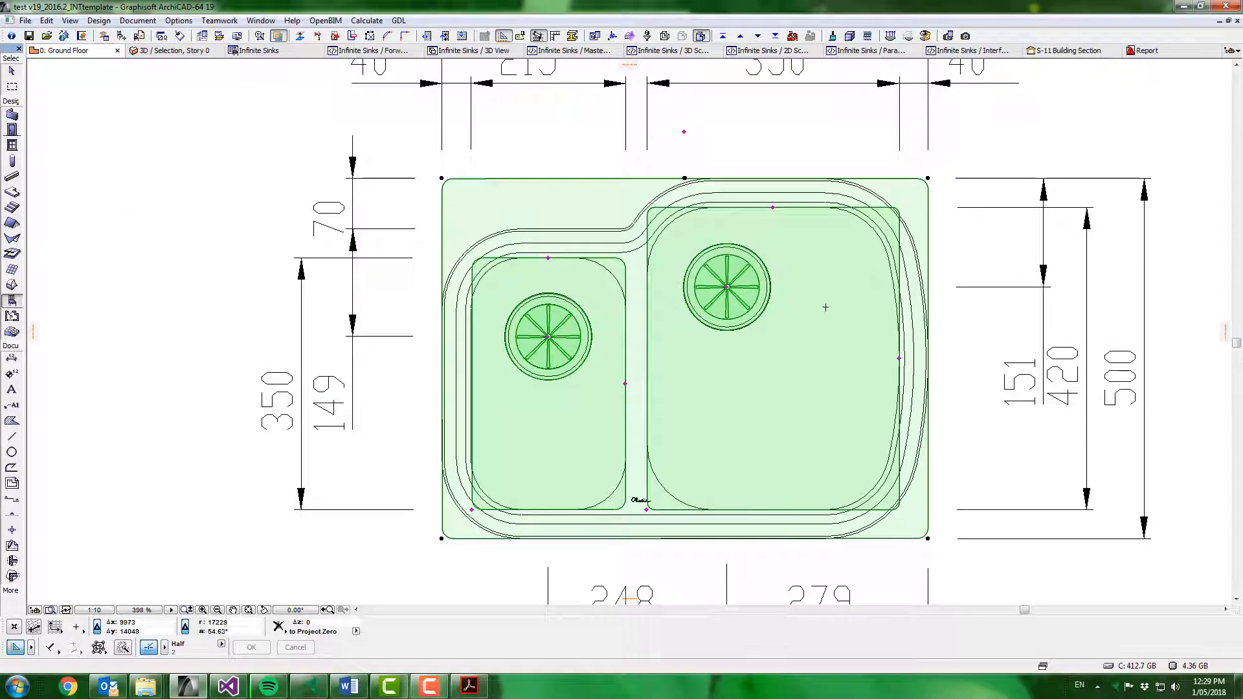
pyautogui.moveTo(706, 426)
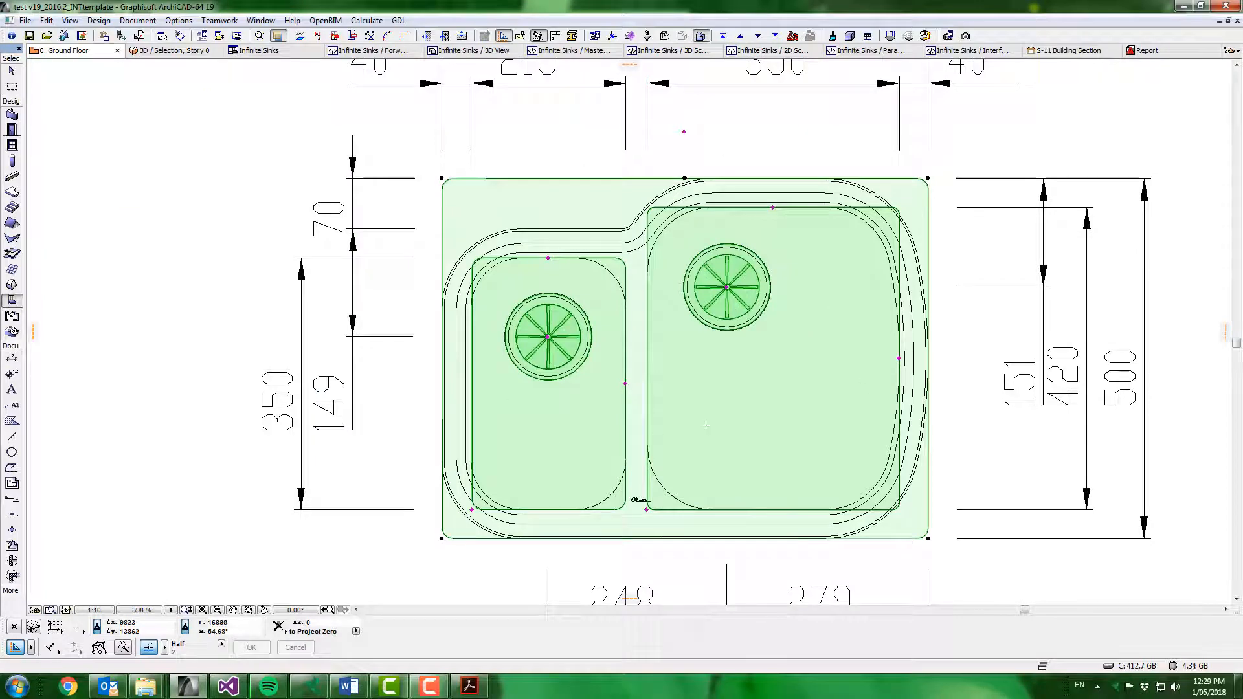
pyautogui.moveTo(670, 449)
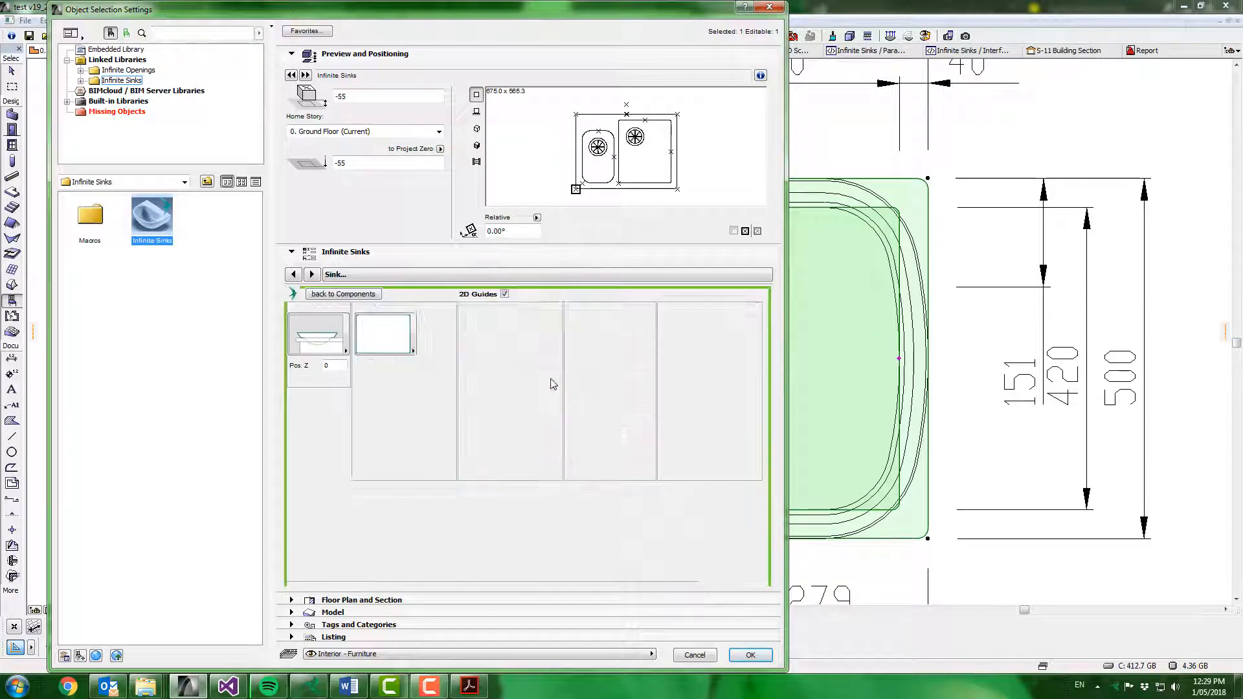
# - Trace the larger right bowl as a polygon along the drawn outline and reopen its settings
pyautogui.click(749, 655)
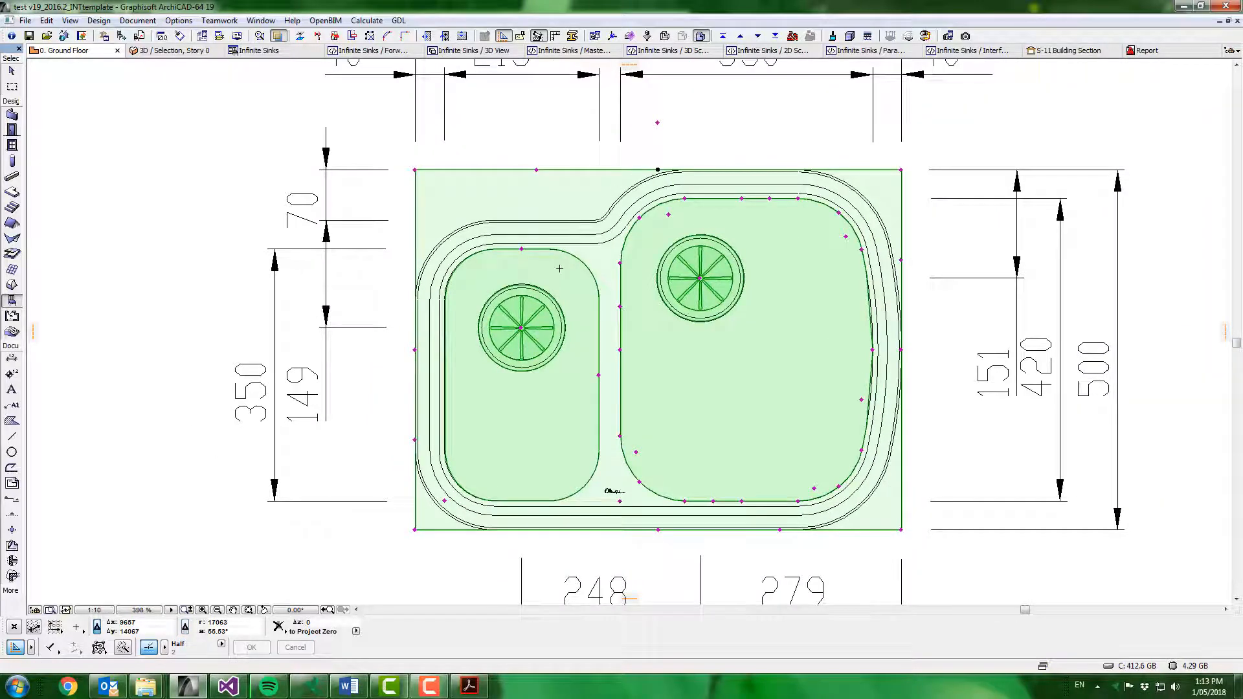
pyautogui.click(169, 50)
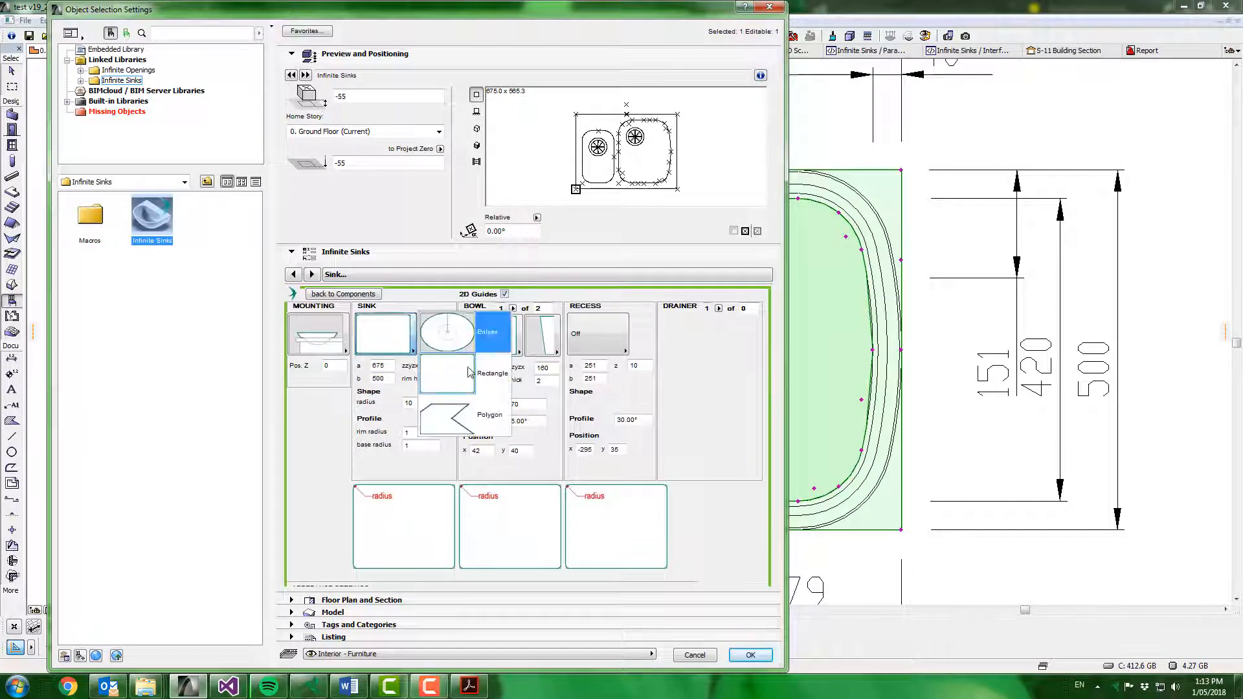
# - Make the sink outline a polygon and pull a rim corner into the notch between the bowls
pyautogui.click(748, 655)
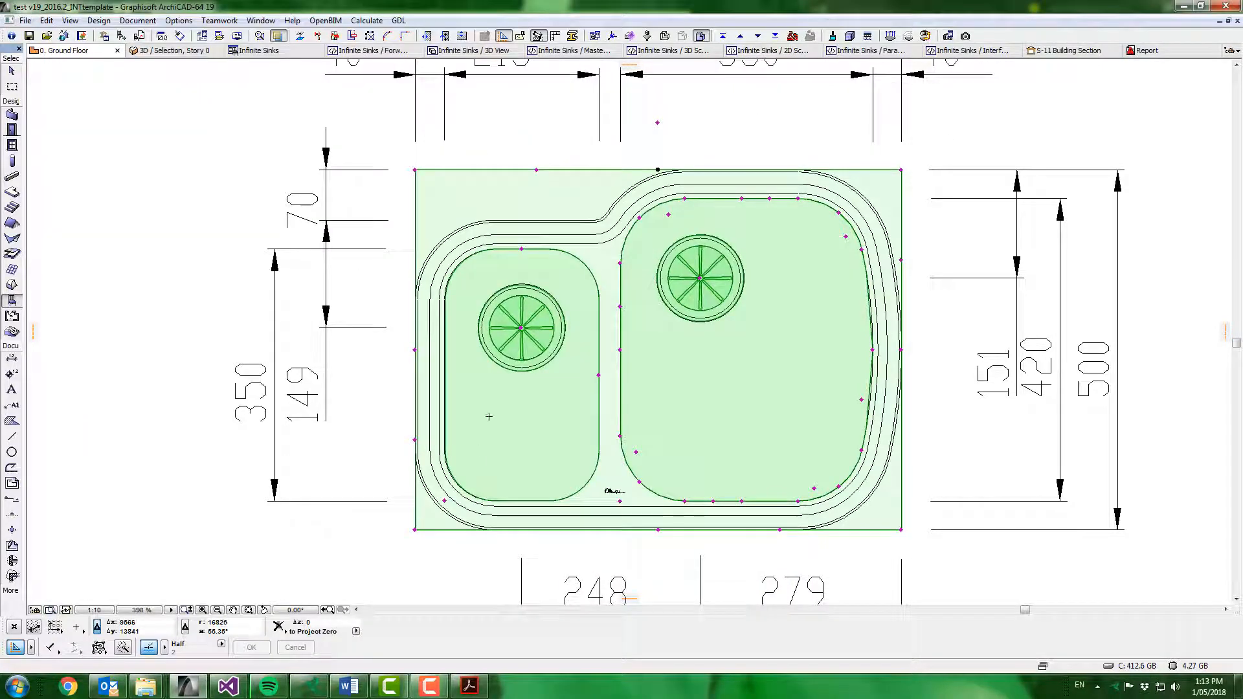
pyautogui.moveTo(571, 474)
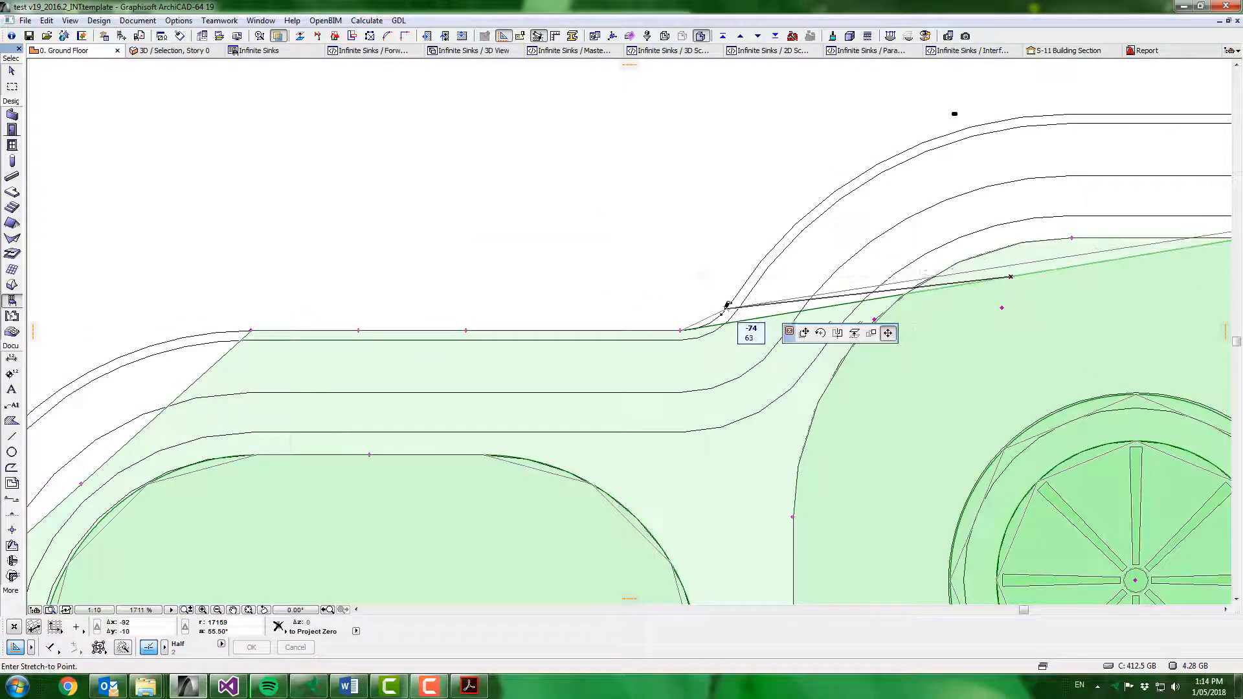
pyautogui.moveTo(726, 305); pyautogui.dragTo(1041, 264)
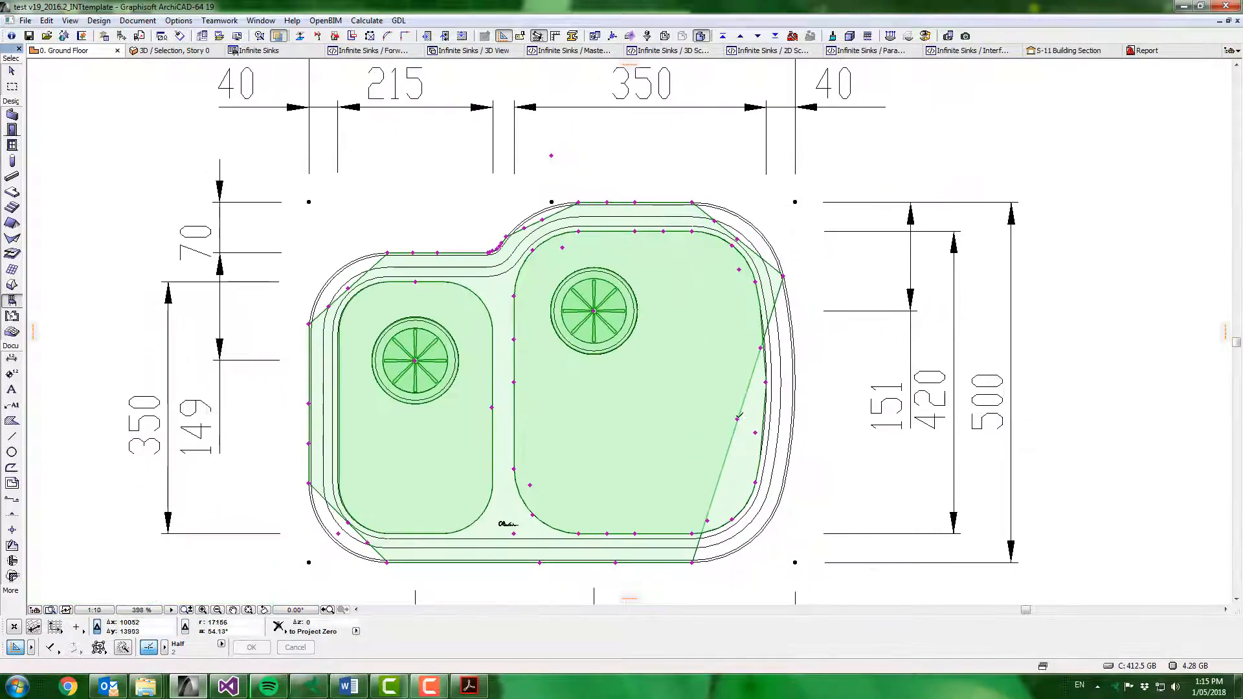
pyautogui.scroll(-3)
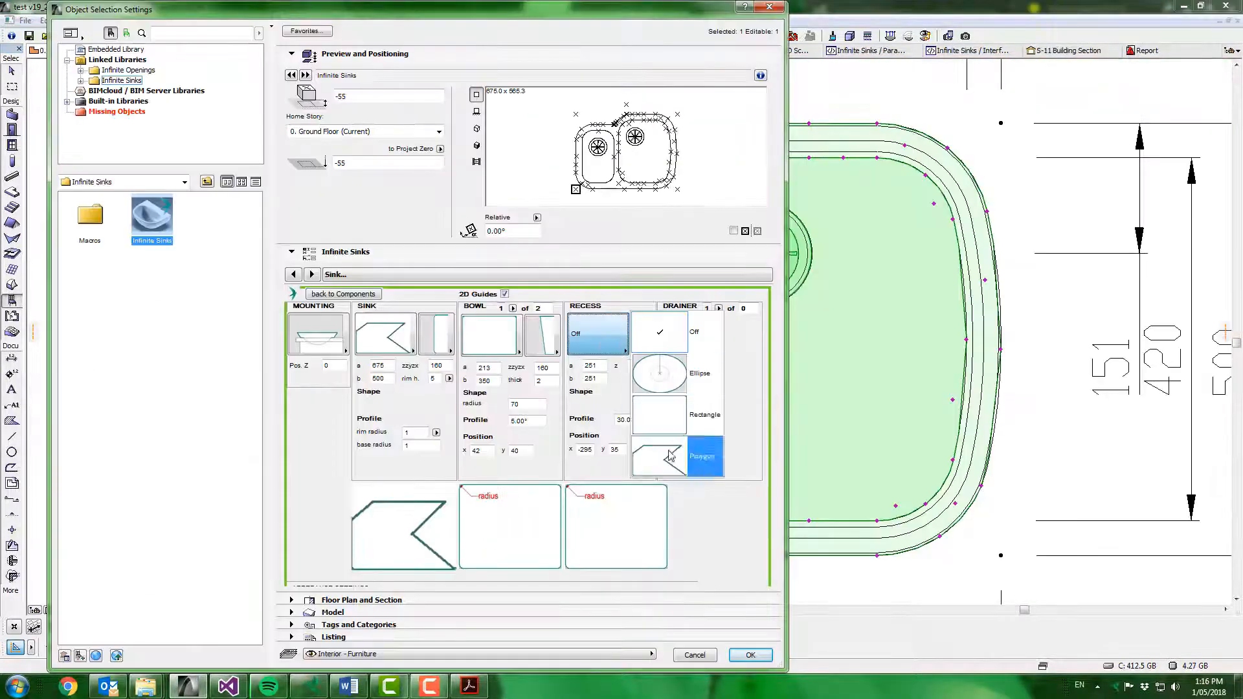
# - Make the recess a polygon and move its corners and an added point onto the drawn rim
pyautogui.click(749, 655)
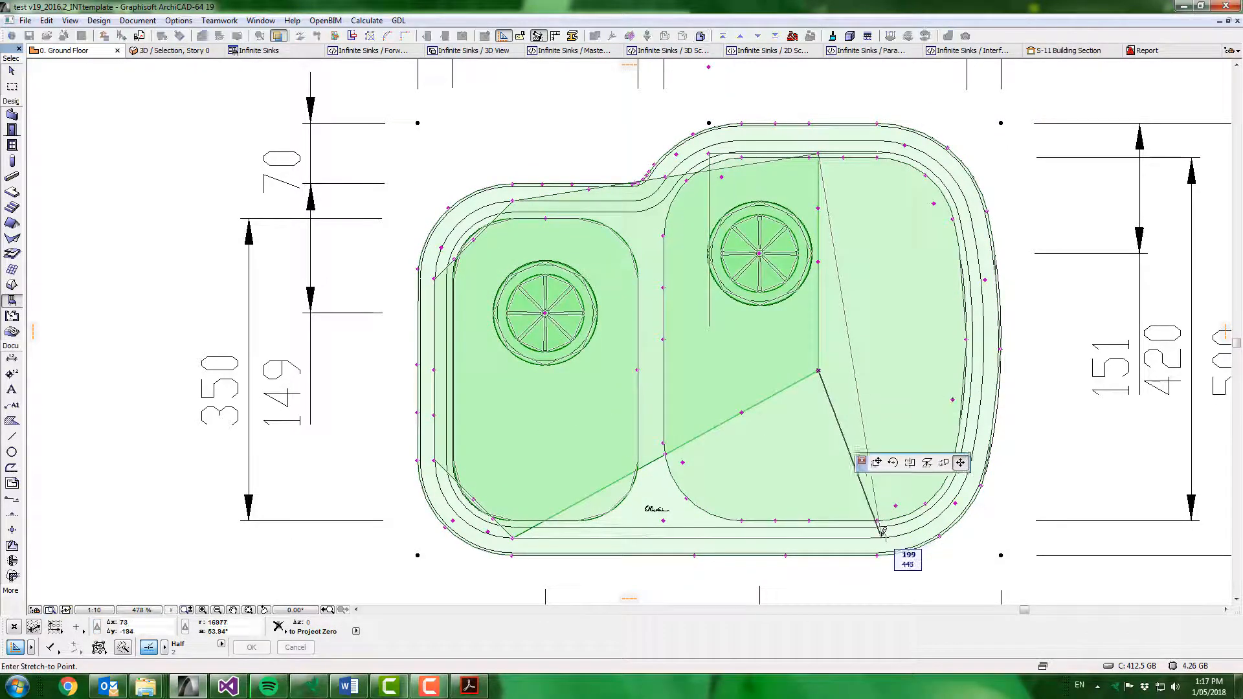
pyautogui.moveTo(881, 531); pyautogui.dragTo(973, 458)
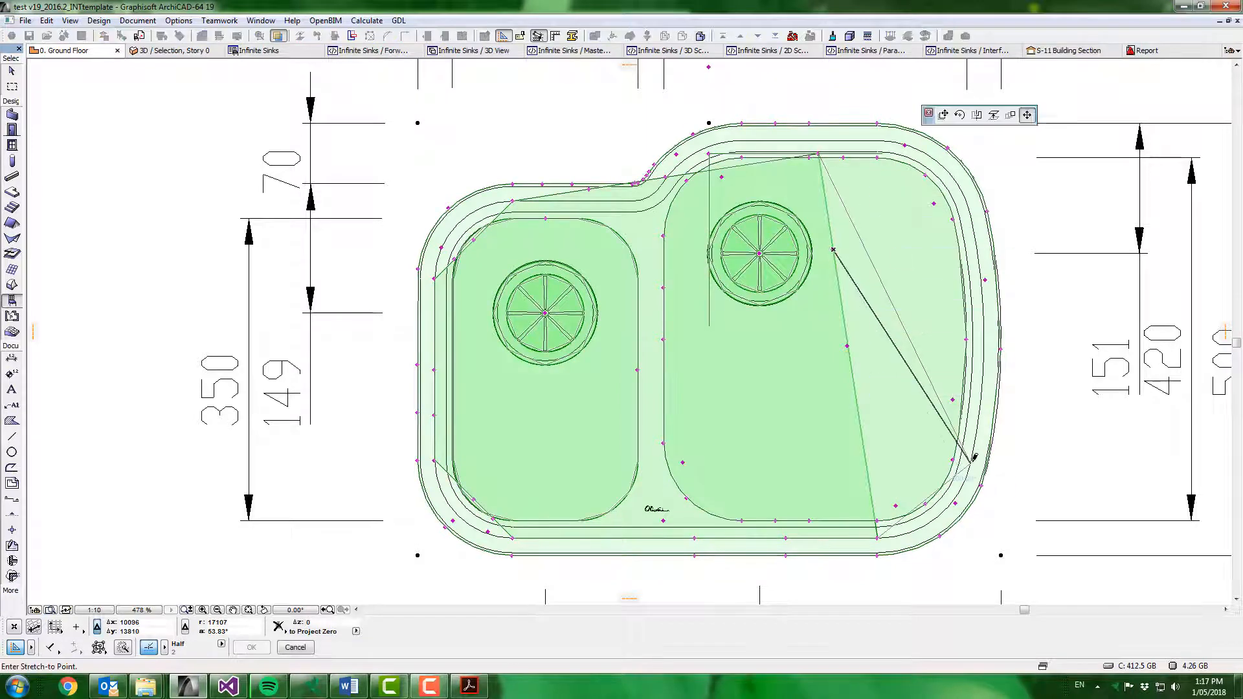
pyautogui.moveTo(975, 460); pyautogui.dragTo(973, 211)
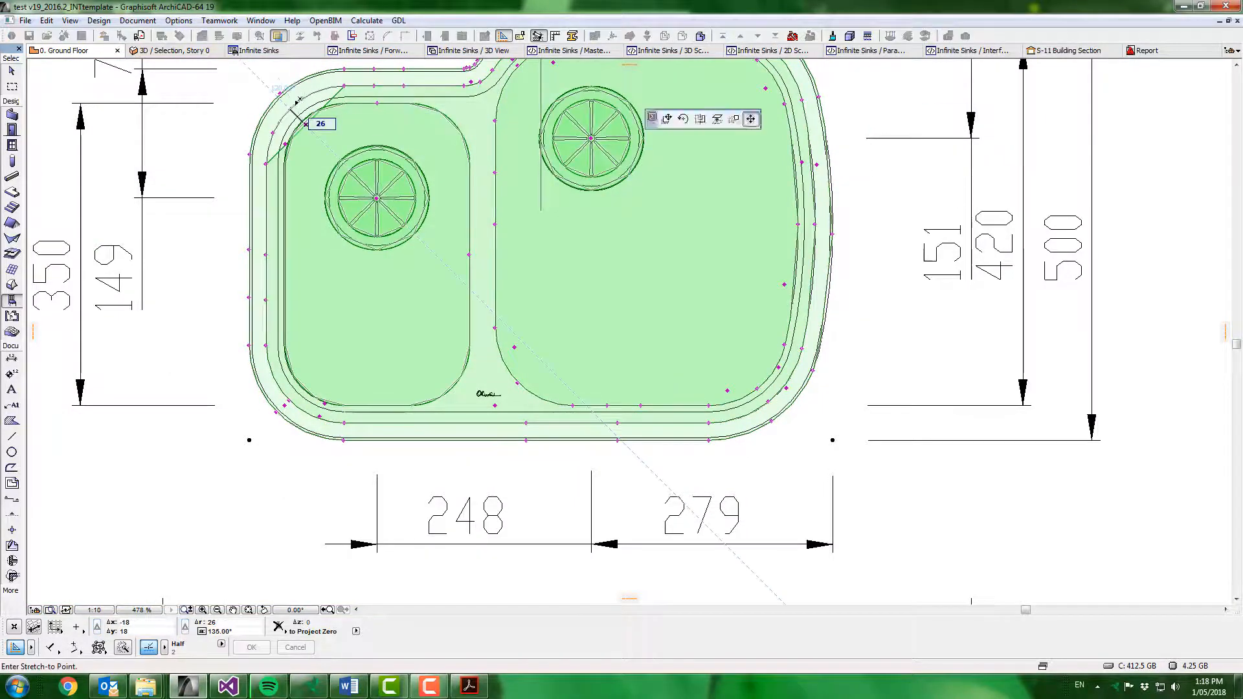
pyautogui.click(168, 50)
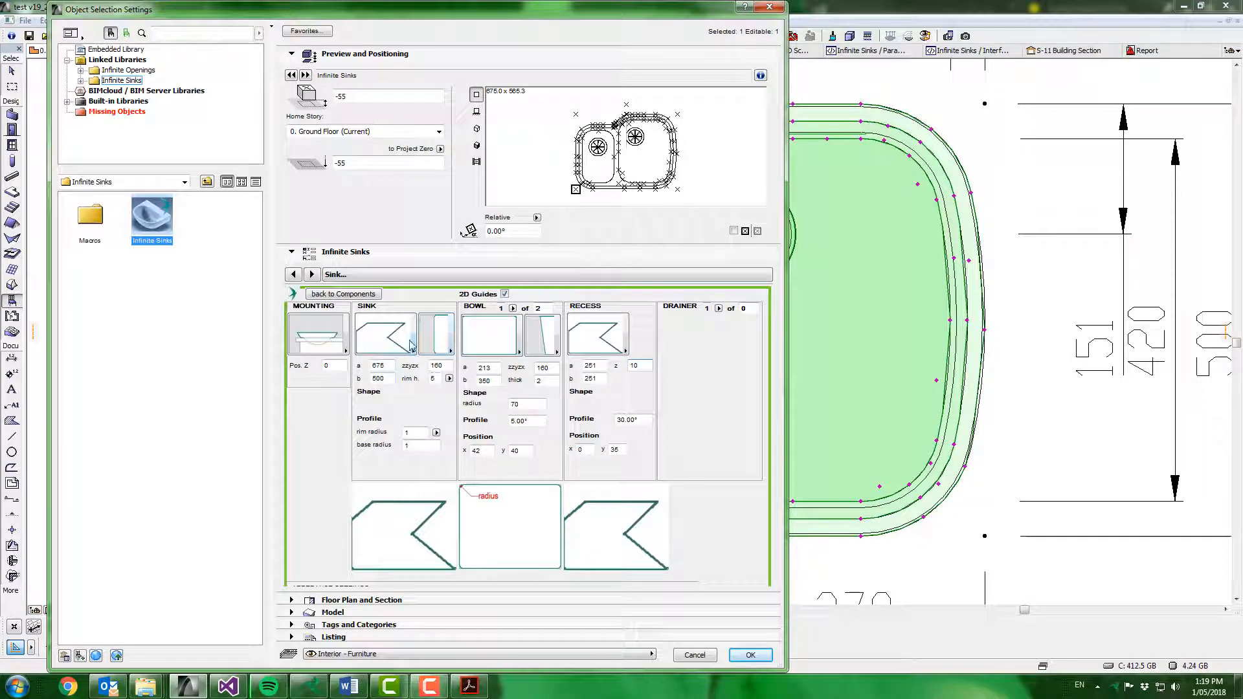
# - Give the bowl a polygon edge profile along the section drawing and check it in 3D
pyautogui.click(489, 325)
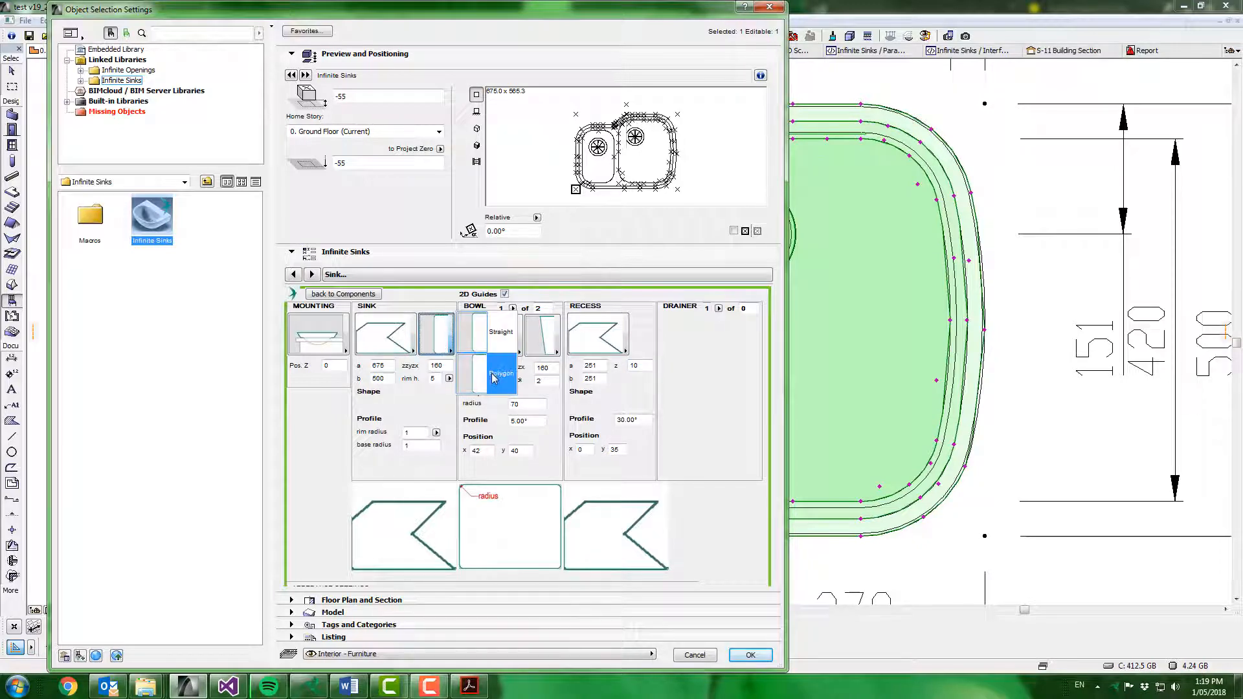
pyautogui.click(749, 656)
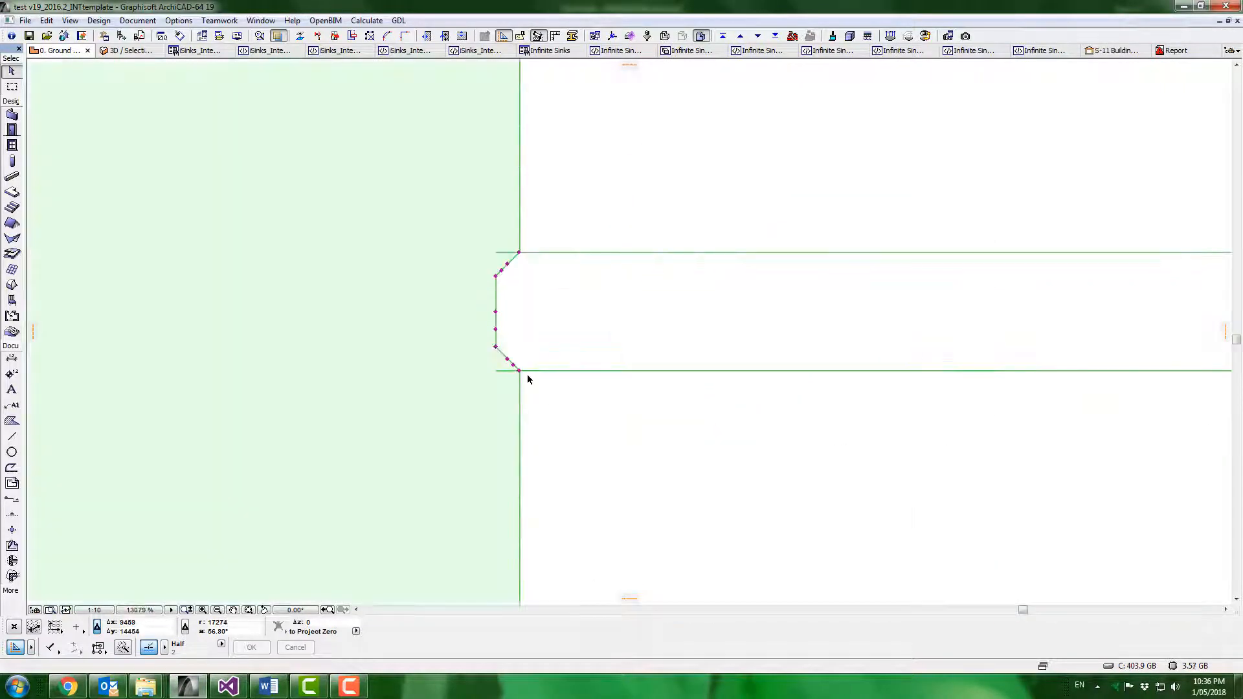
pyautogui.moveTo(553, 339)
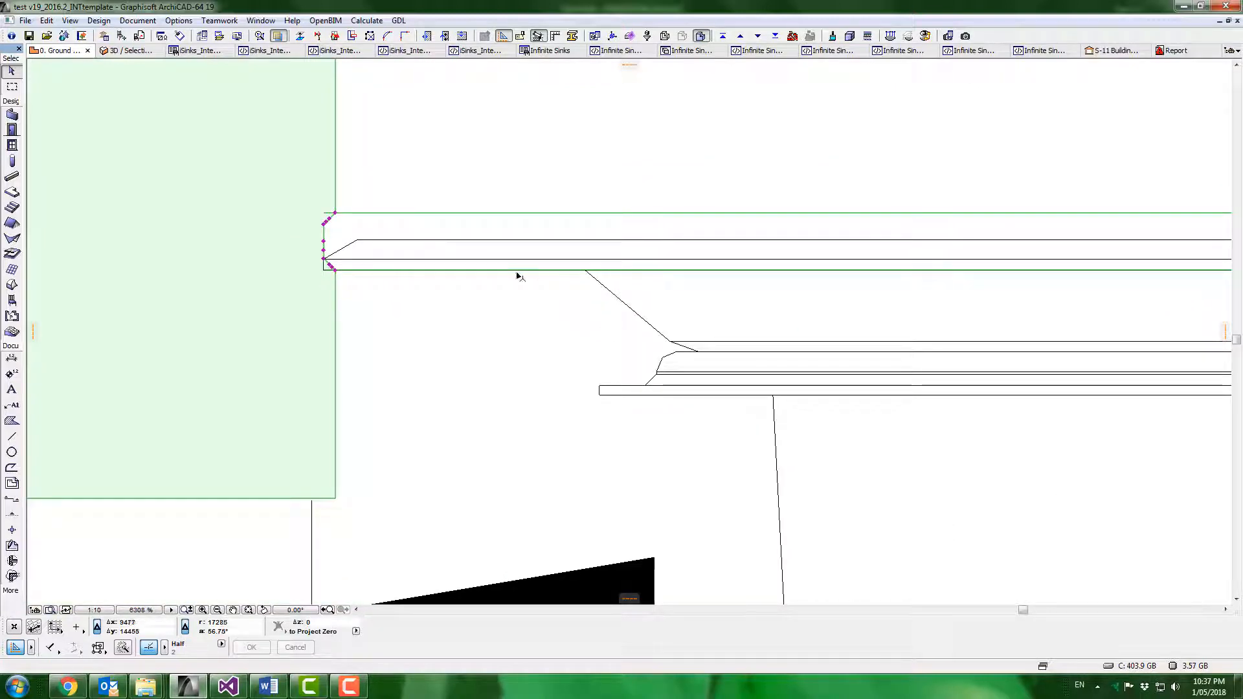
pyautogui.moveTo(332, 274)
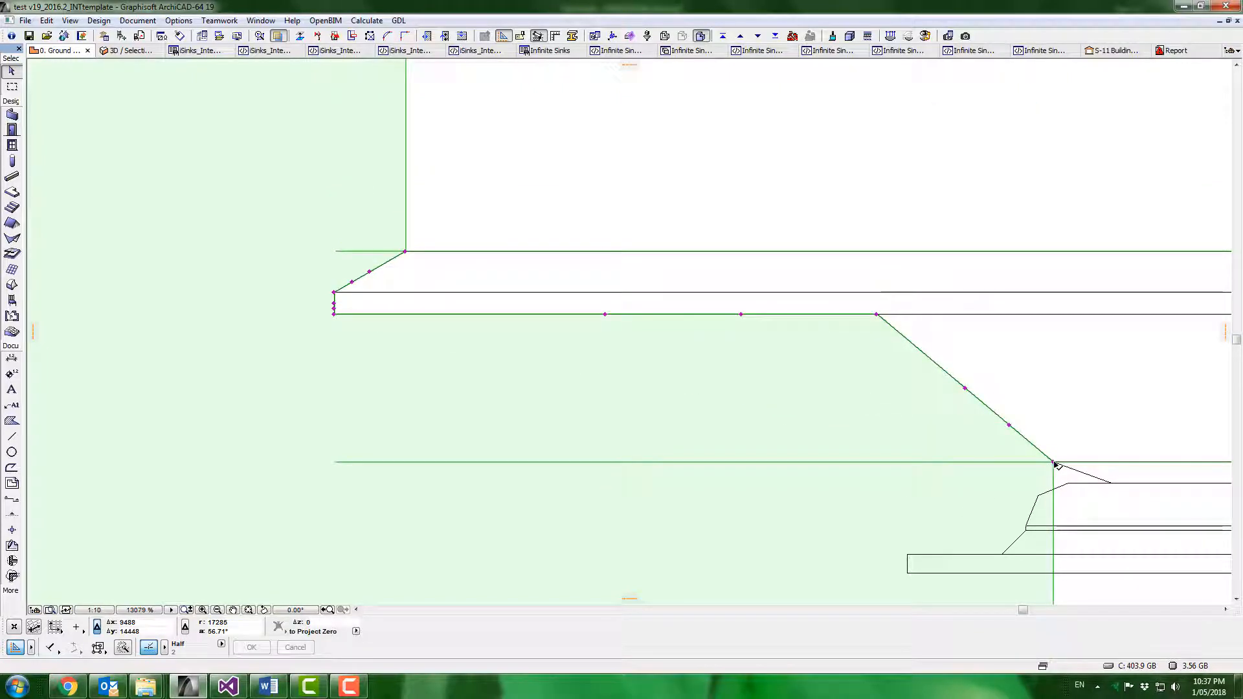
pyautogui.click(129, 50)
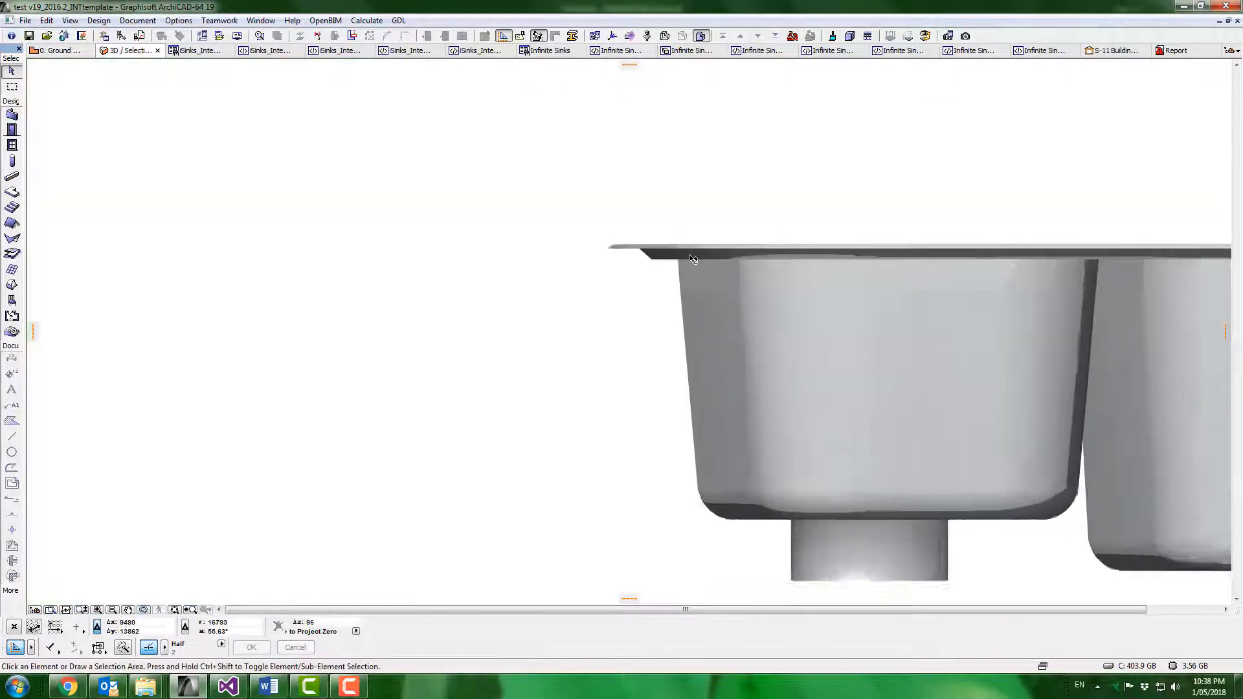